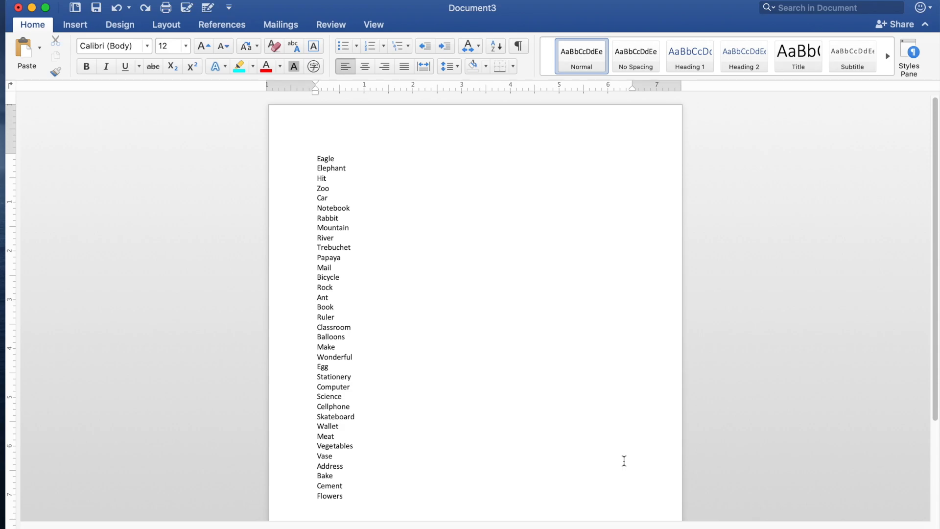
Select the whole word list from Eagle to Flowers in the document
{"action": "left_click", "coordinate": [330, 188]}
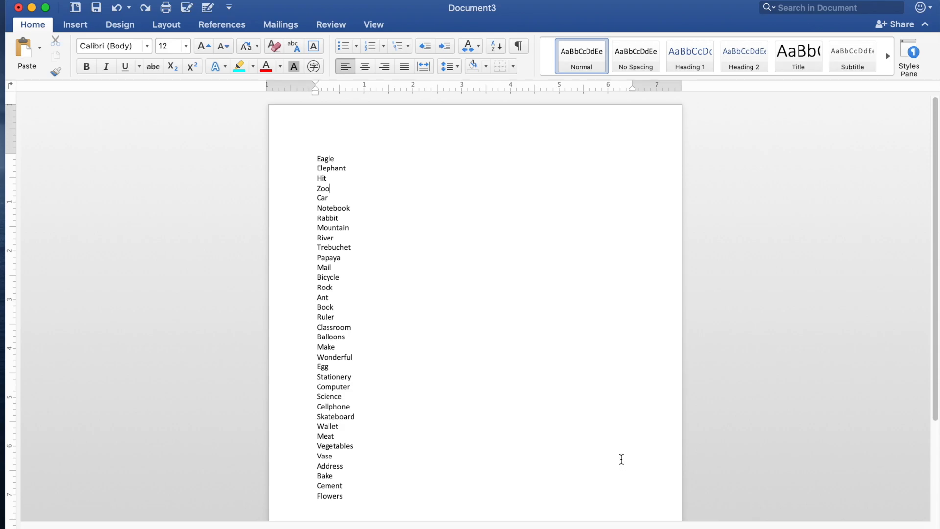
{"action": "mouse_move", "coordinate": [353, 183]}
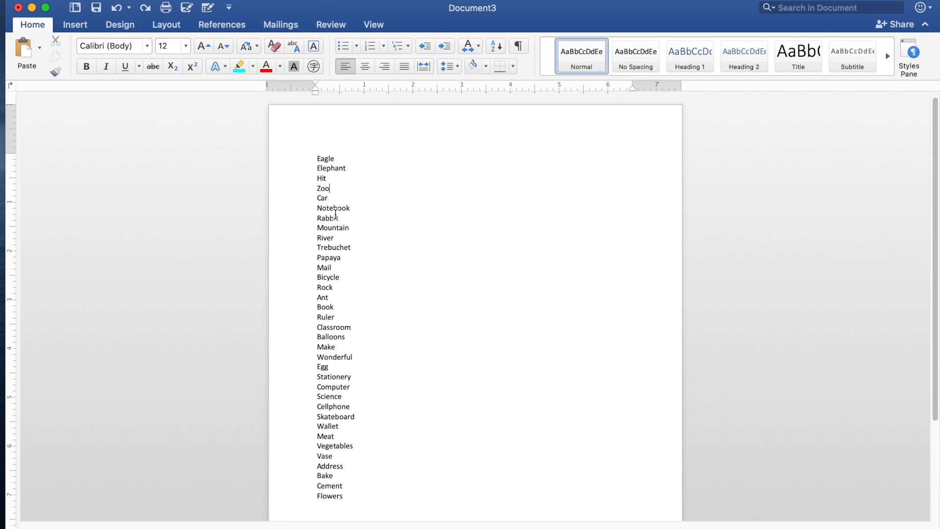
{"action": "left_click", "coordinate": [318, 158]}
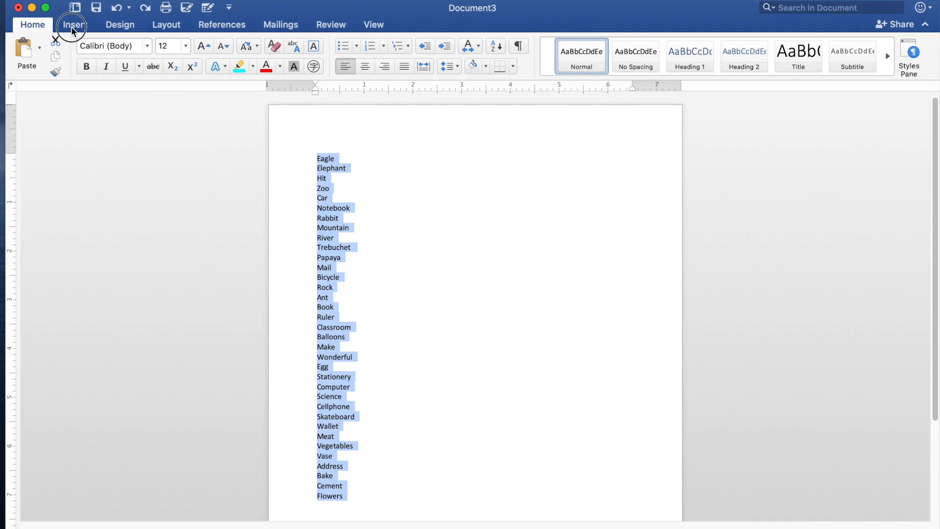
Convert the selected word list into a one-column table, one word per row
{"action": "left_click", "coordinate": [75, 24]}
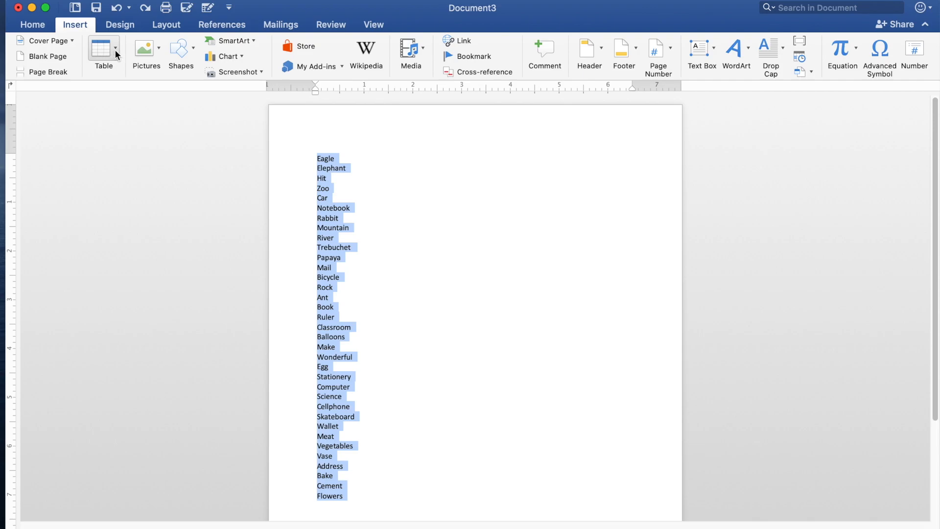
{"action": "left_click", "coordinate": [103, 53]}
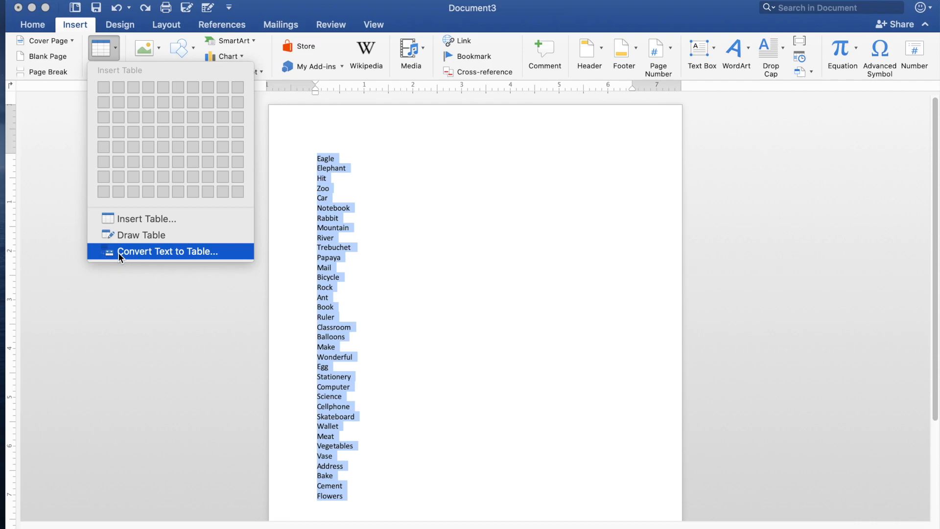
{"action": "left_click", "coordinate": [170, 252]}
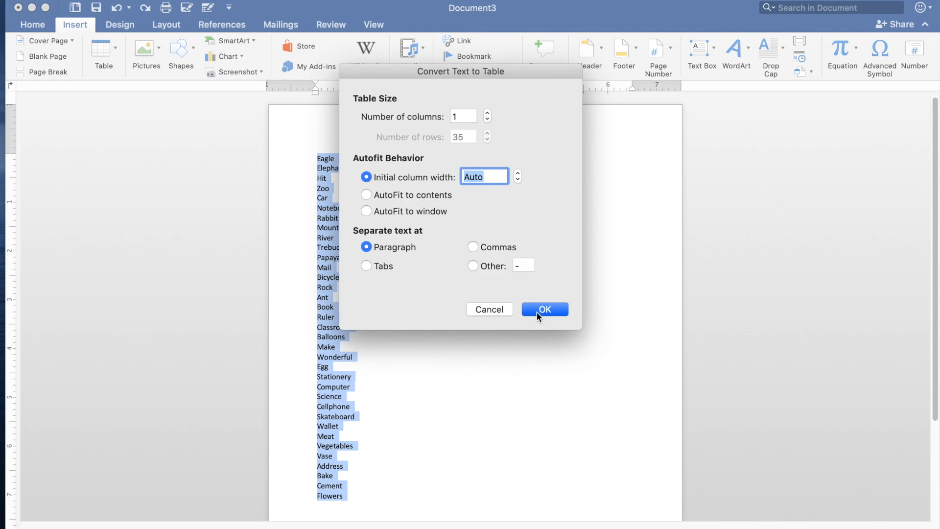
{"action": "left_click", "coordinate": [544, 310]}
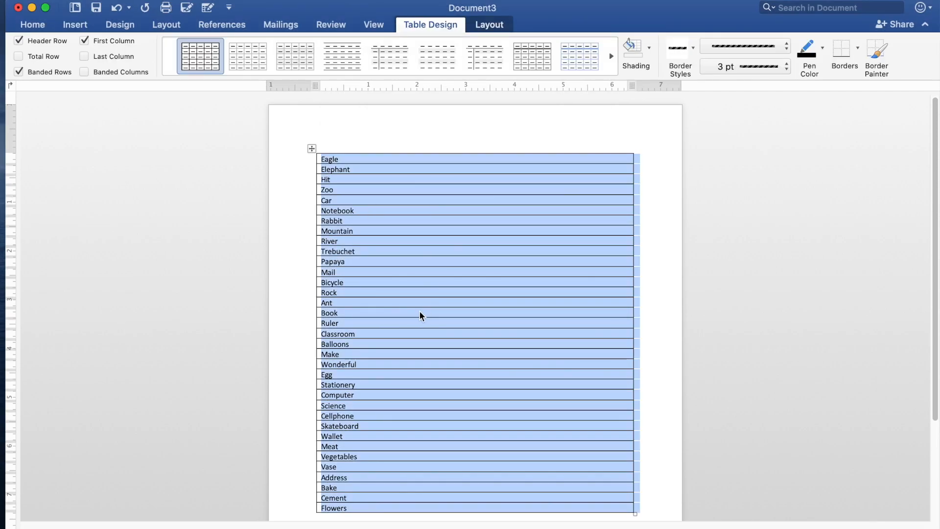
{"action": "mouse_move", "coordinate": [369, 197]}
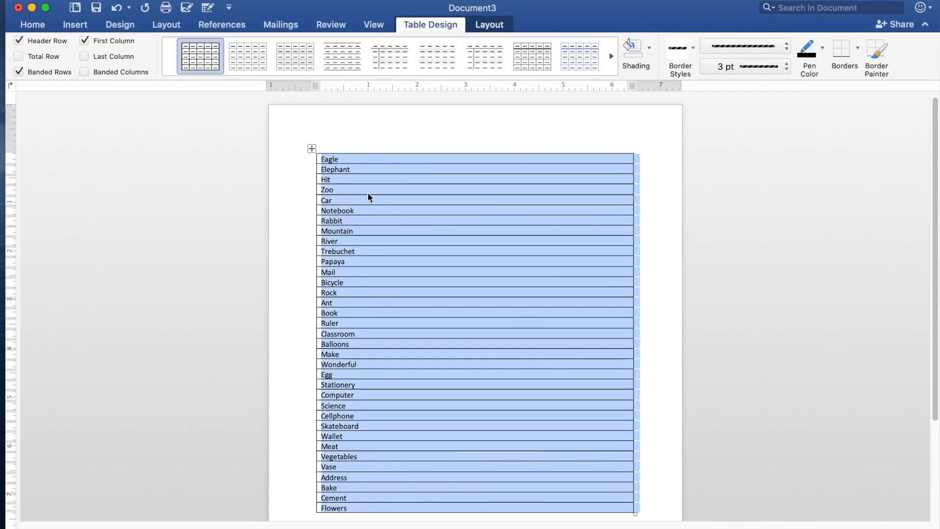
{"action": "mouse_move", "coordinate": [412, 291]}
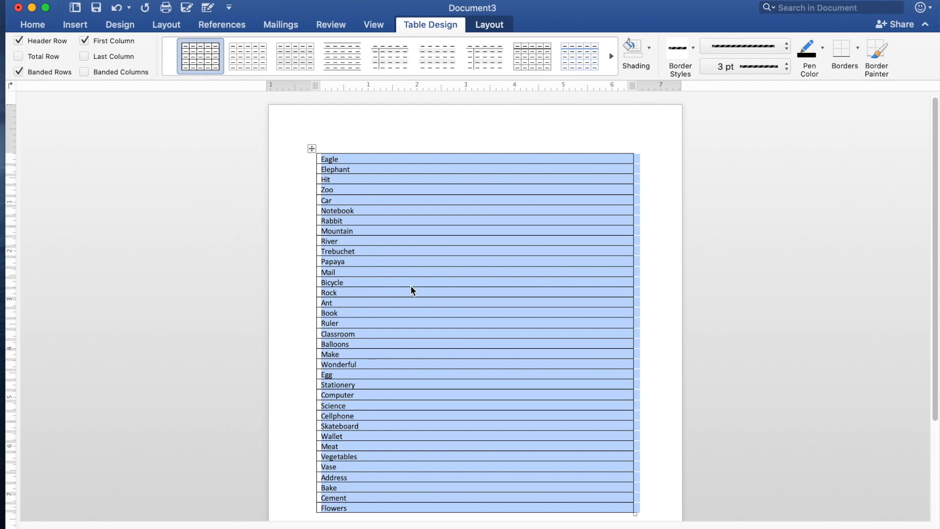
{"action": "mouse_move", "coordinate": [490, 24]}
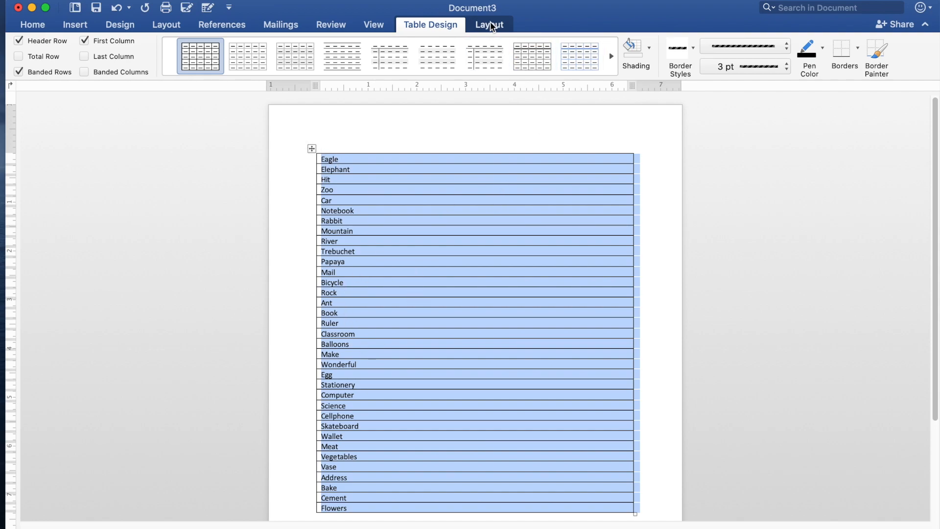
Set every table row height to 2 inches so each word fills a tall cell
{"action": "left_click", "coordinate": [490, 24]}
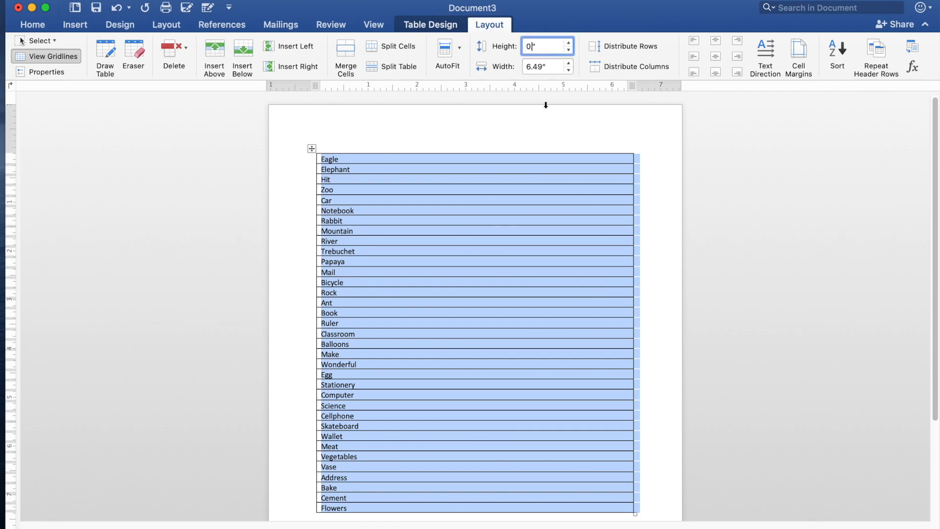
{"action": "type", "text": "2"}
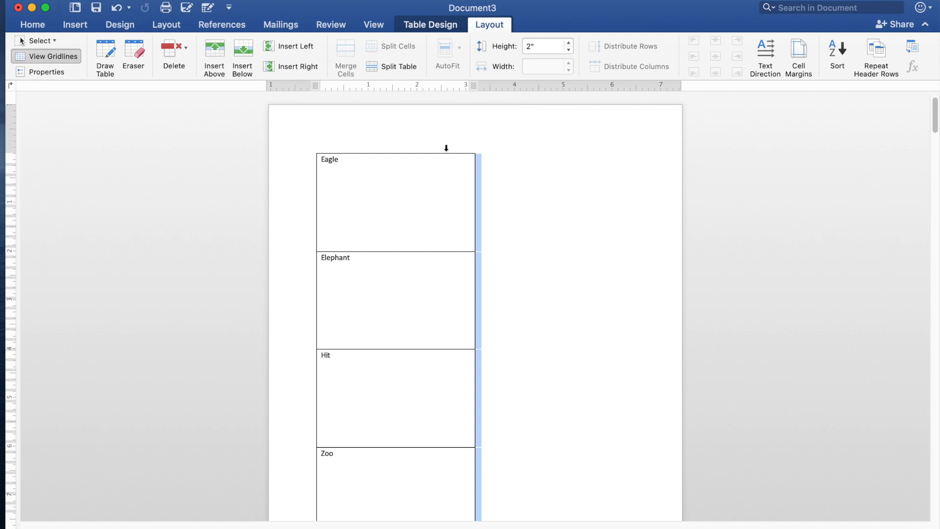
{"action": "mouse_move", "coordinate": [601, 333]}
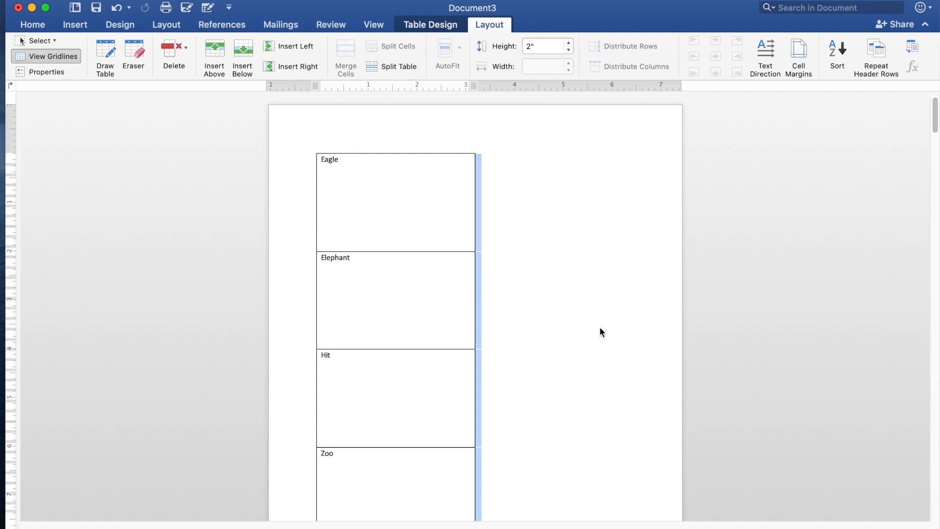
{"action": "mouse_move", "coordinate": [865, 184]}
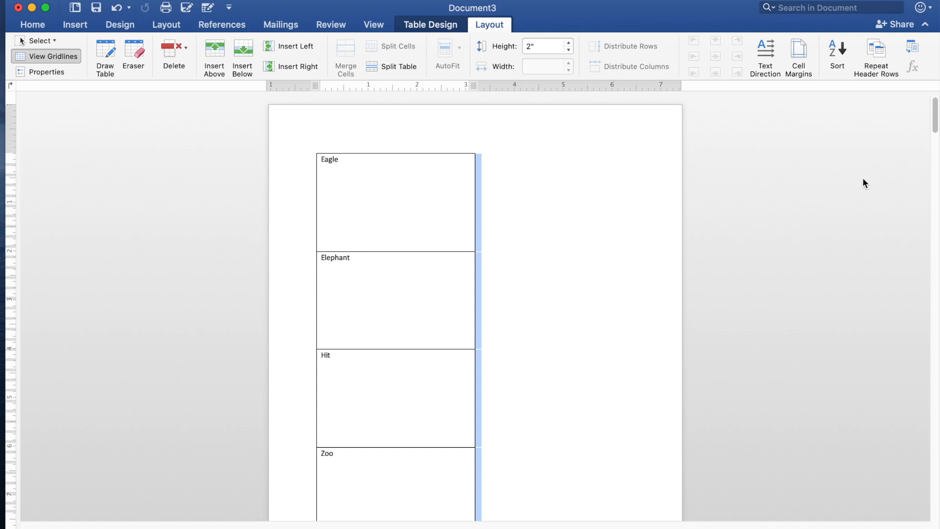
{"action": "scroll", "scroll_direction": "down", "scroll_amount": 3}
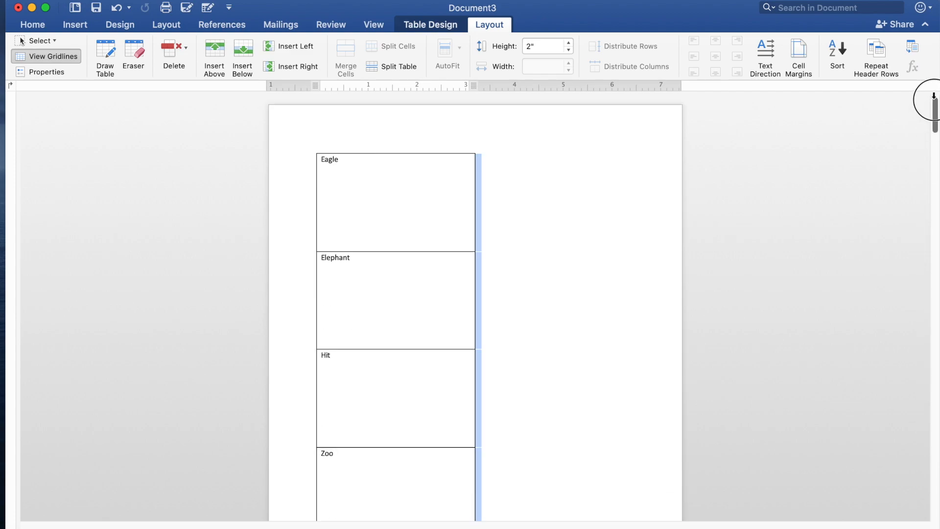
{"action": "mouse_move", "coordinate": [314, 149]}
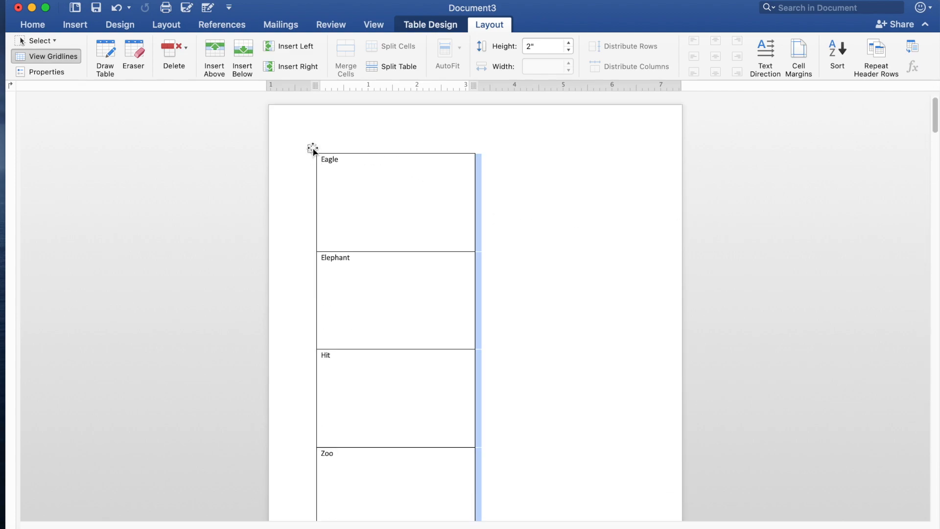
Arrange the page in two columns so the tall flashcard cells flow side by side
{"action": "left_click", "coordinate": [311, 149]}
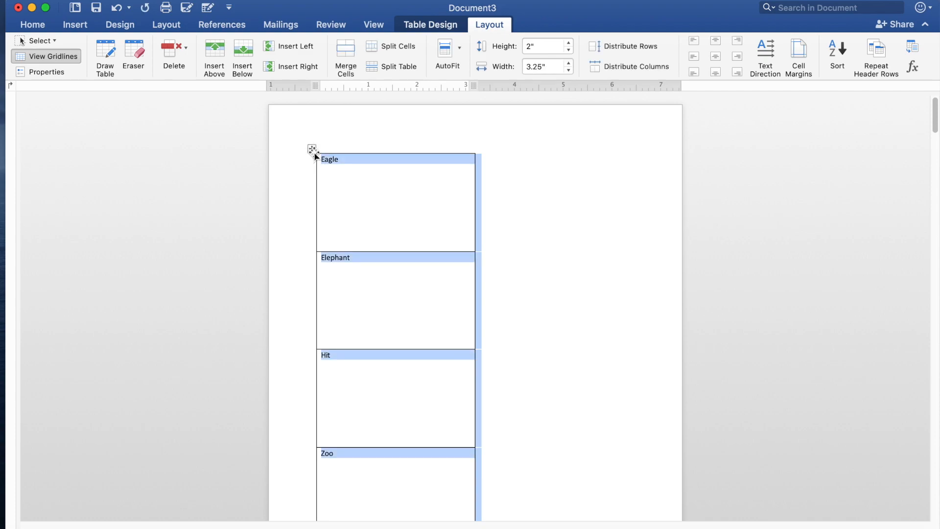
{"action": "mouse_move", "coordinate": [119, 107]}
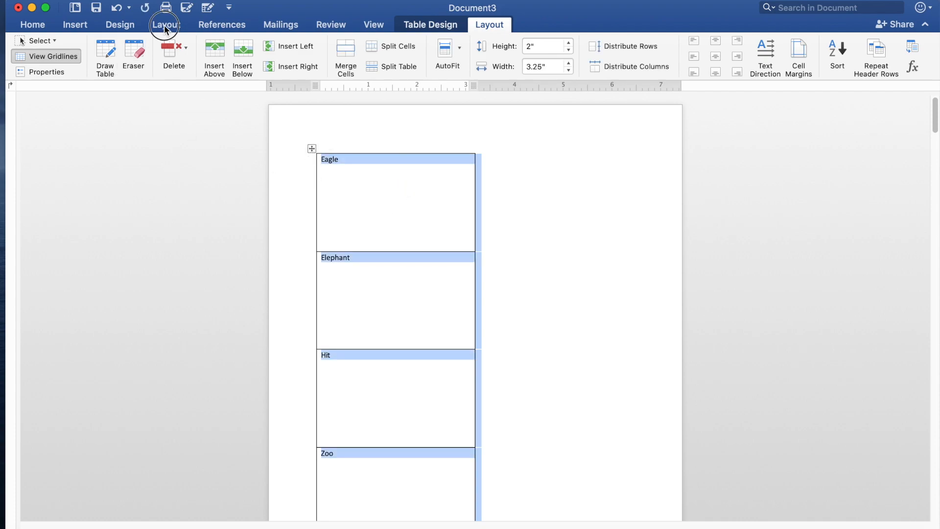
{"action": "left_click", "coordinate": [166, 25]}
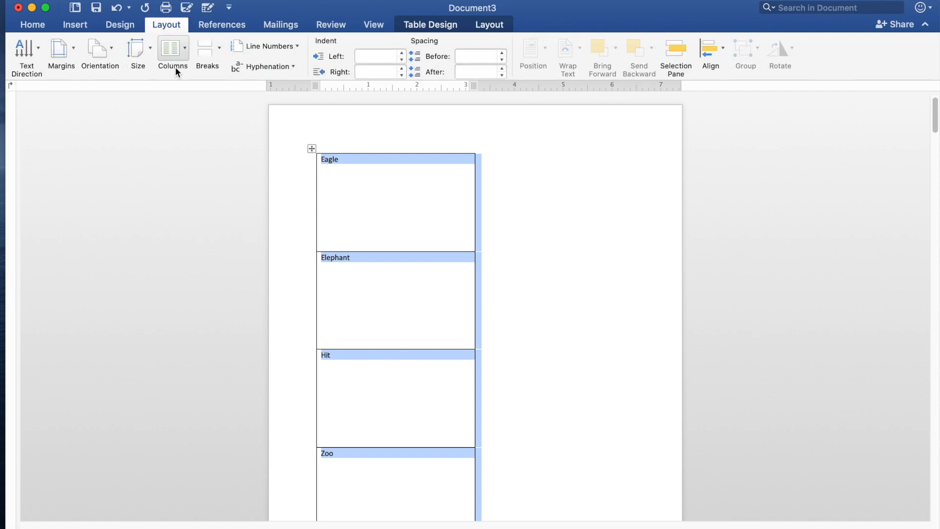
{"action": "mouse_move", "coordinate": [182, 57]}
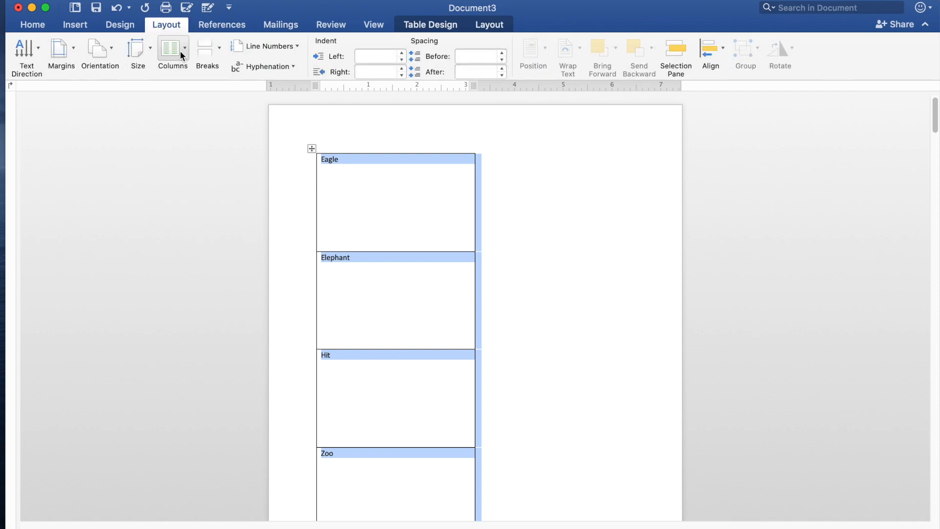
{"action": "left_click", "coordinate": [172, 50]}
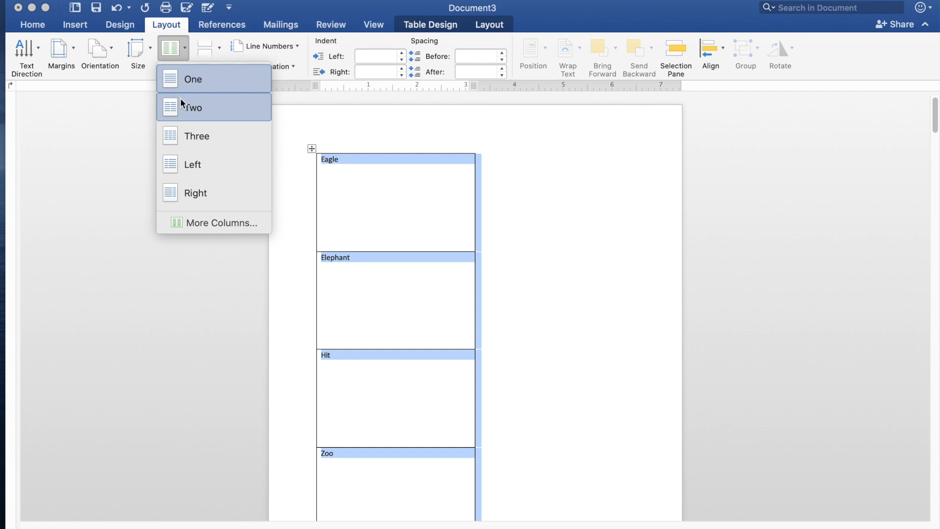
{"action": "mouse_move", "coordinate": [191, 113]}
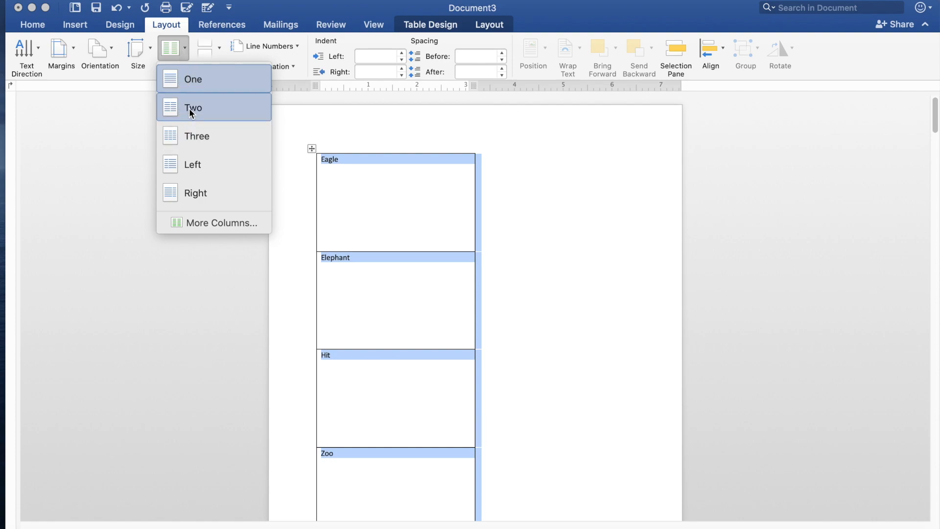
{"action": "left_click", "coordinate": [192, 107]}
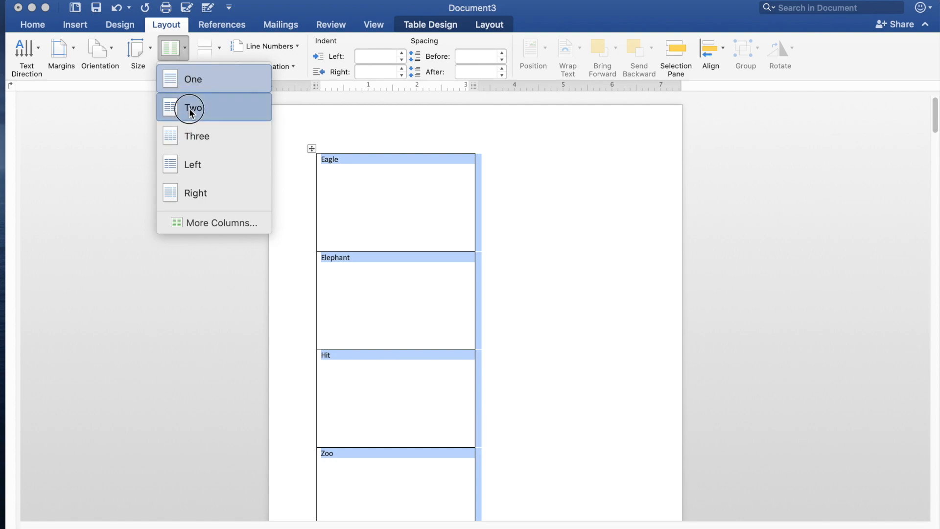
{"action": "left_click", "coordinate": [193, 108]}
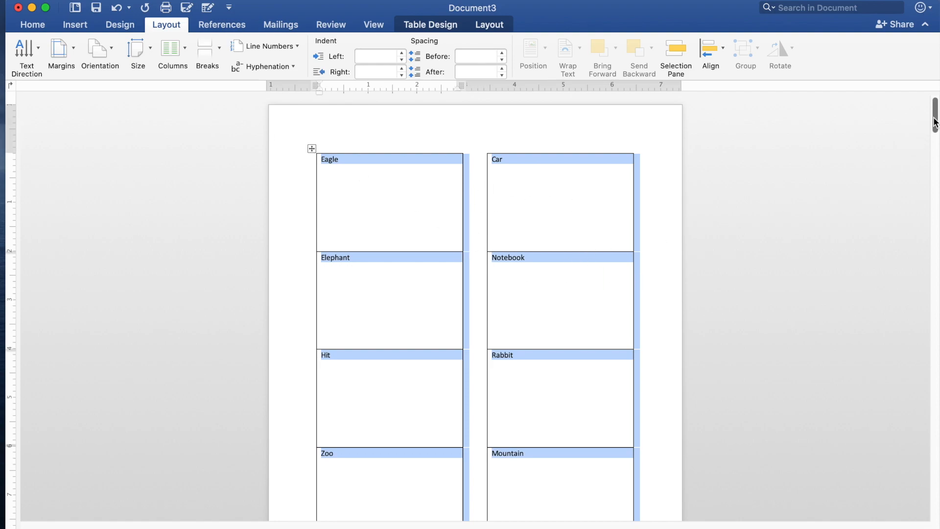
{"action": "scroll", "scroll_direction": "down", "scroll_amount": 3}
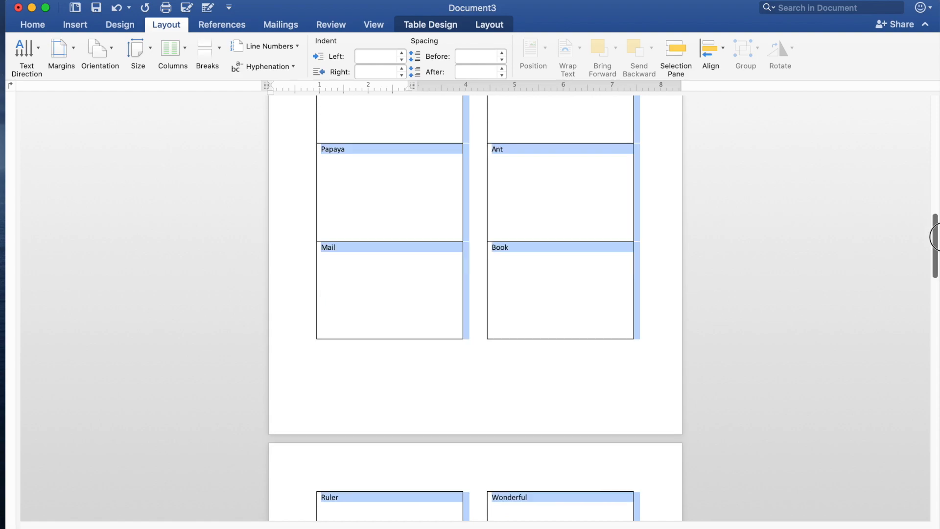
{"action": "scroll", "scroll_direction": "down", "scroll_amount": 3}
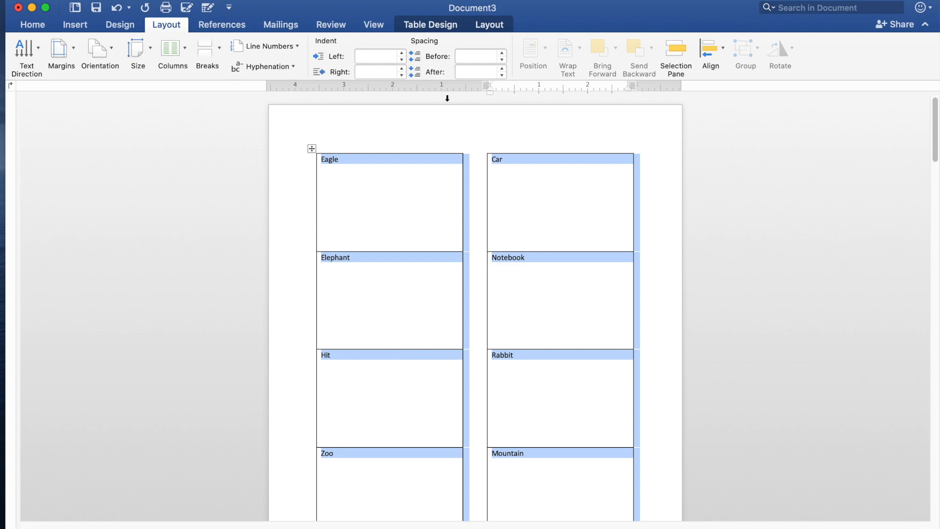
{"action": "mouse_move", "coordinate": [186, 35]}
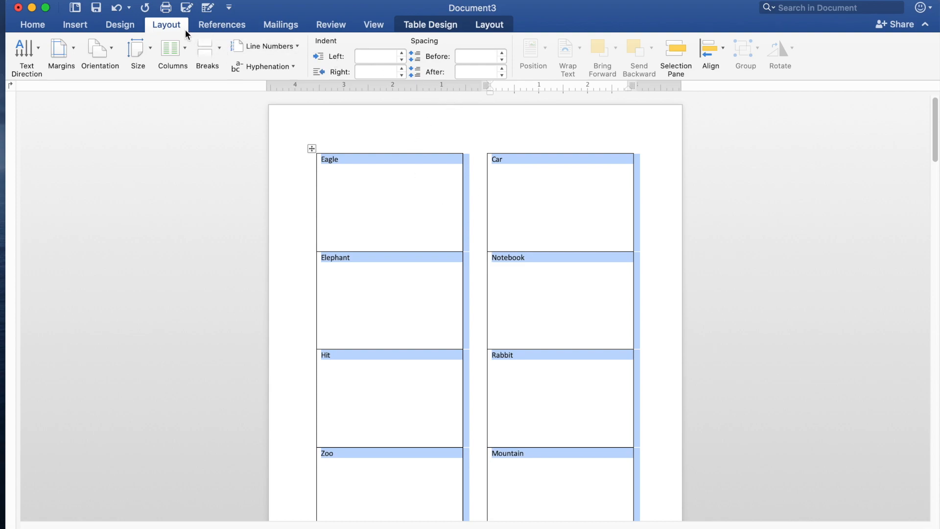
Center every flashcard word horizontally and vertically within its cell
{"action": "left_click", "coordinate": [490, 24]}
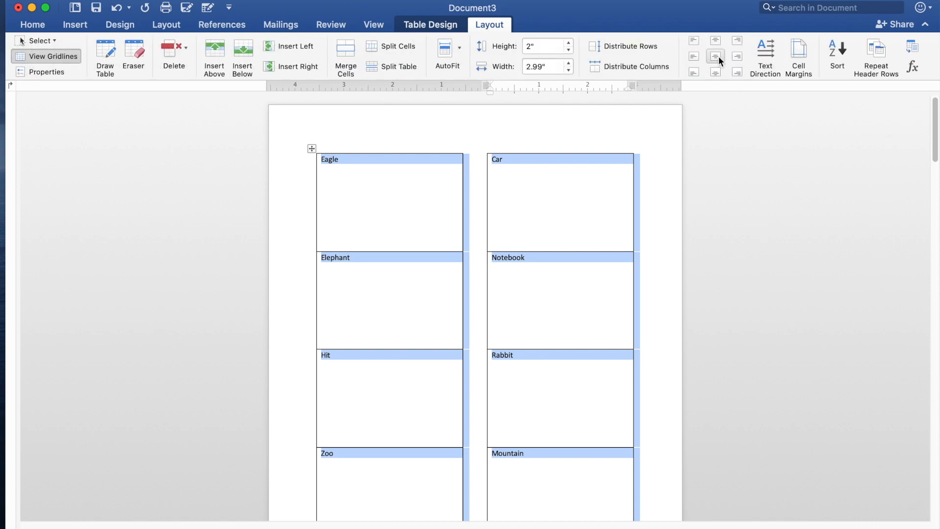
{"action": "mouse_move", "coordinate": [715, 57]}
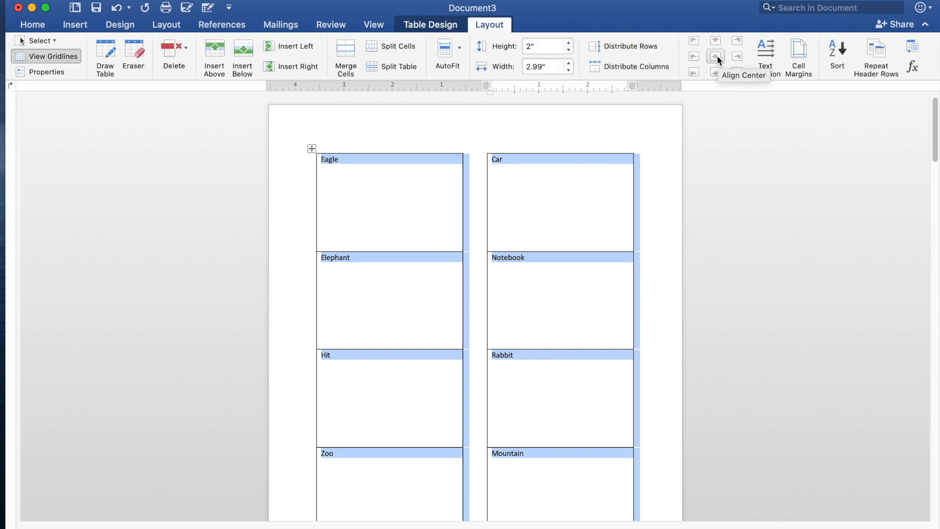
{"action": "left_click", "coordinate": [715, 57]}
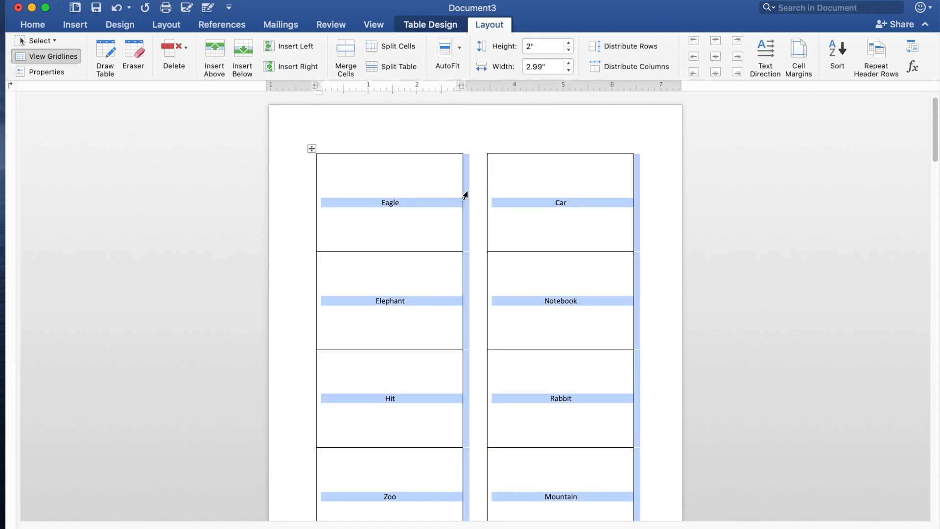
{"action": "mouse_move", "coordinate": [389, 405]}
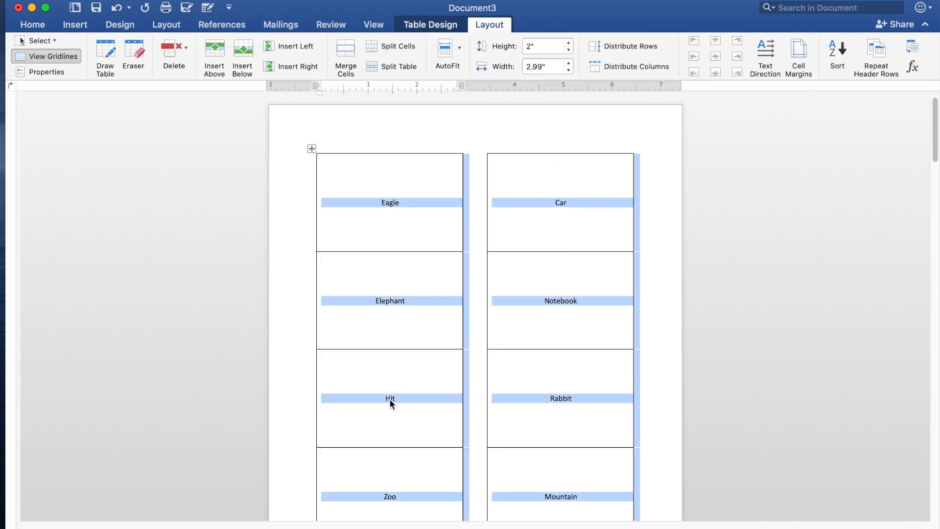
{"action": "mouse_move", "coordinate": [594, 211]}
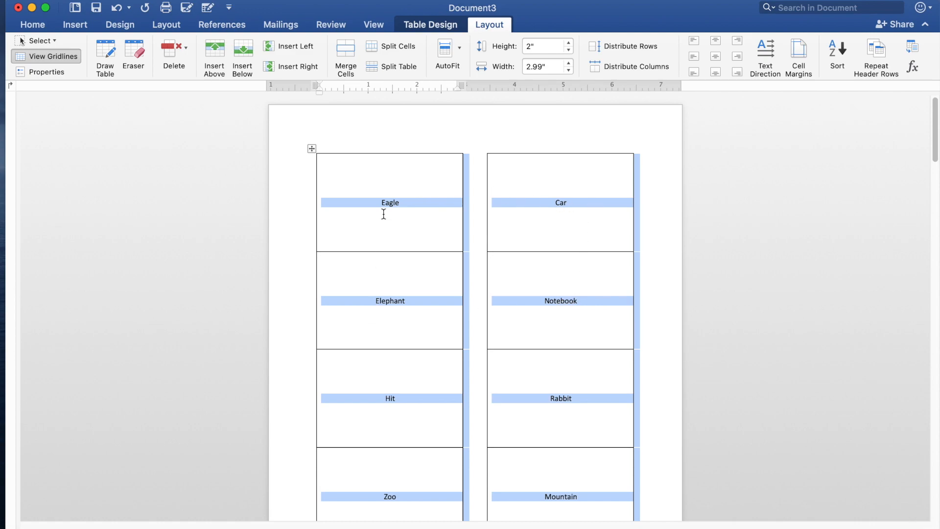
{"action": "mouse_move", "coordinate": [391, 400]}
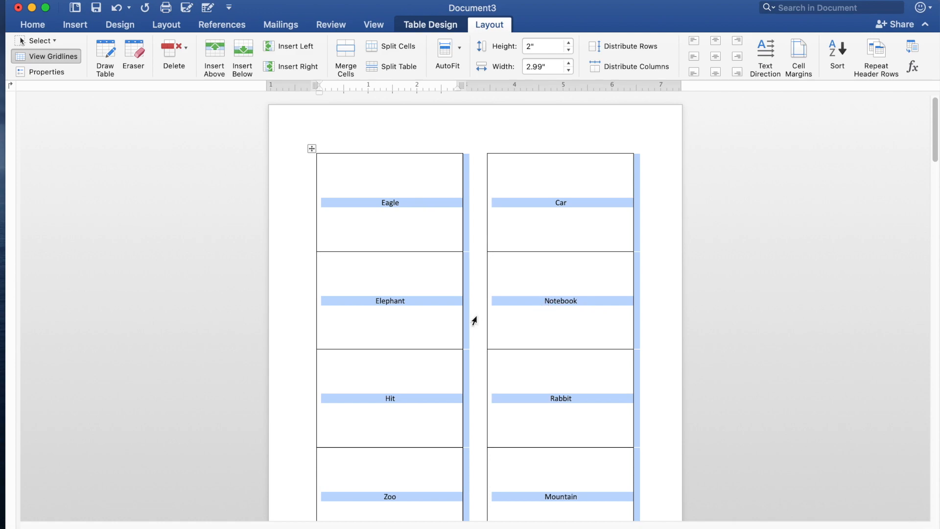
{"action": "mouse_move", "coordinate": [290, 148]}
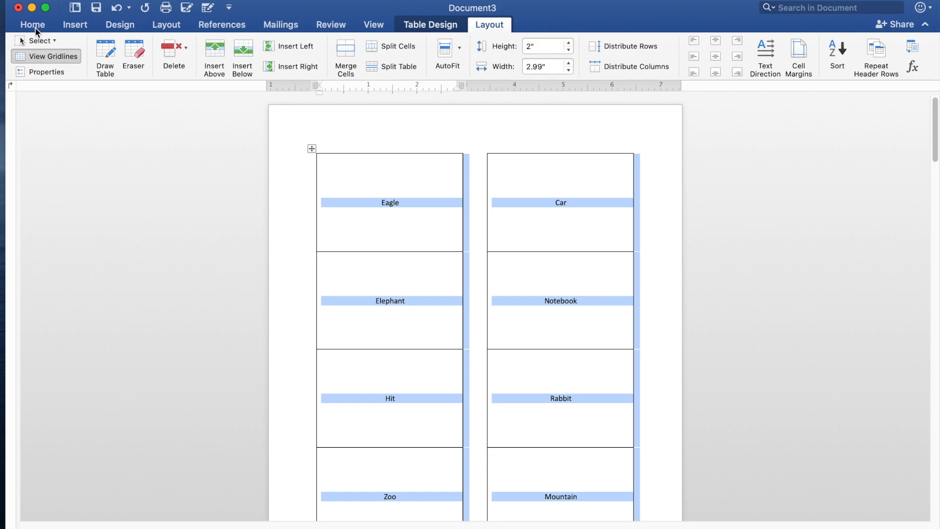
Change all flashcard words to lowercase, such as eagle, car and elephant
{"action": "left_click", "coordinate": [32, 25]}
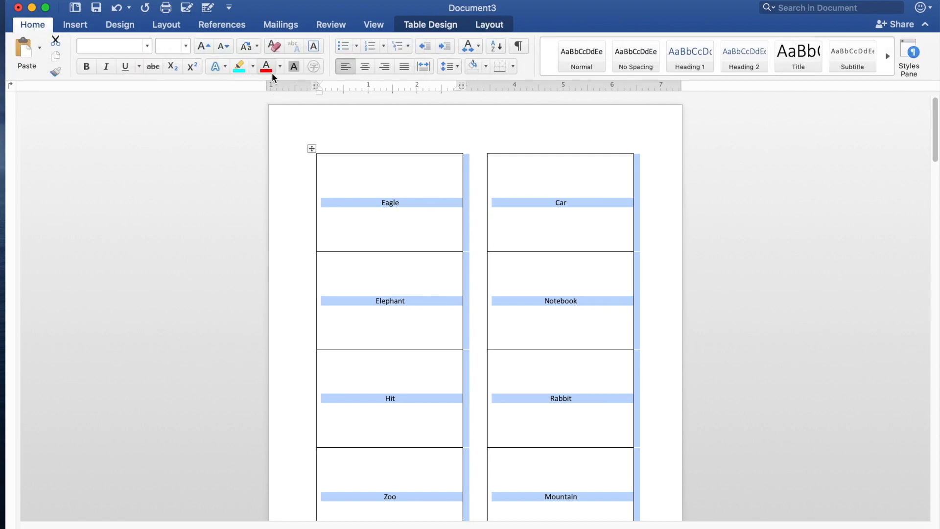
{"action": "mouse_move", "coordinate": [249, 51]}
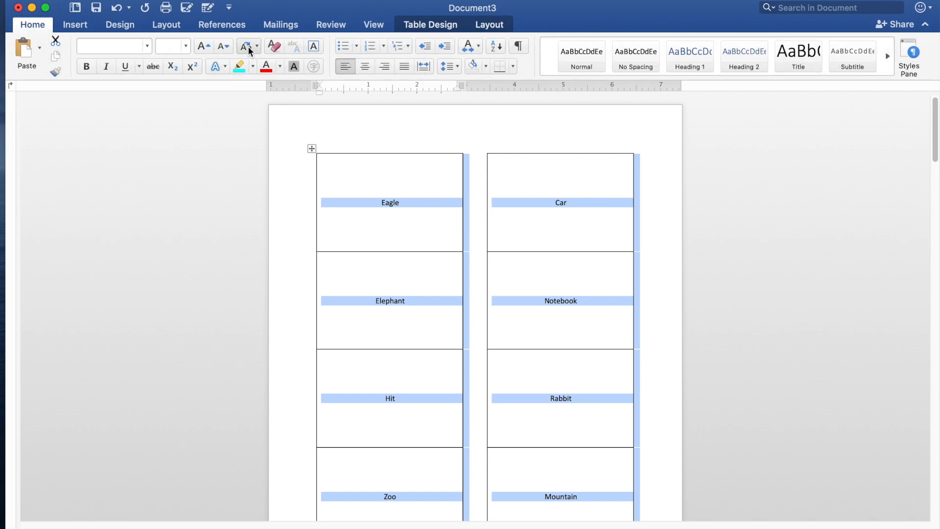
{"action": "left_click", "coordinate": [246, 46]}
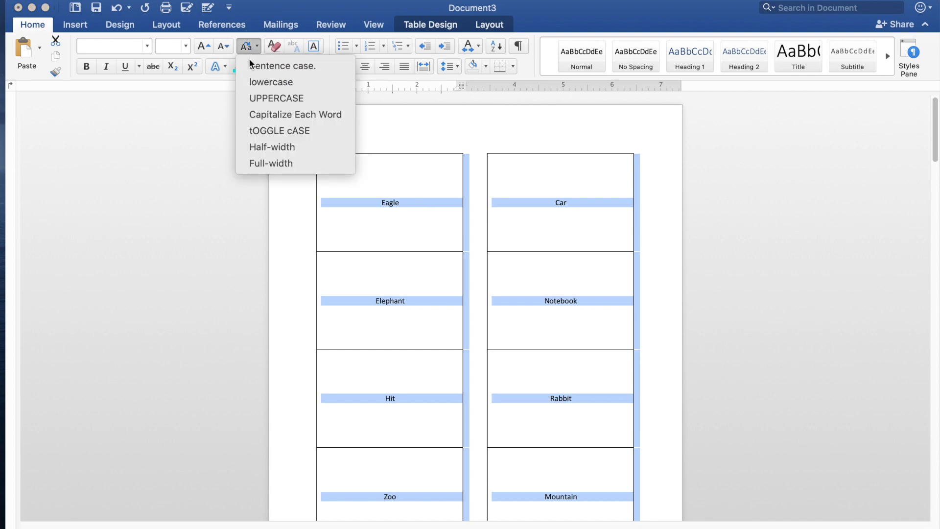
{"action": "left_click", "coordinate": [270, 82]}
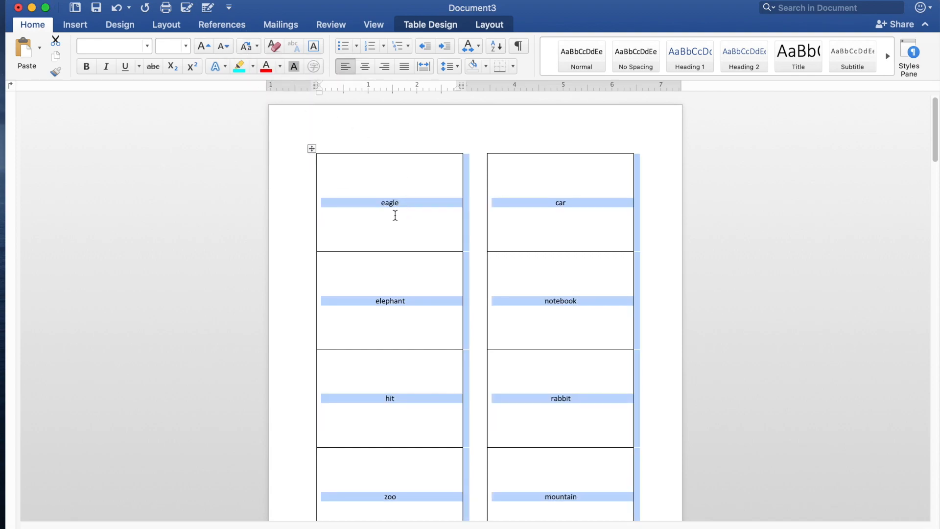
{"action": "mouse_move", "coordinate": [460, 322]}
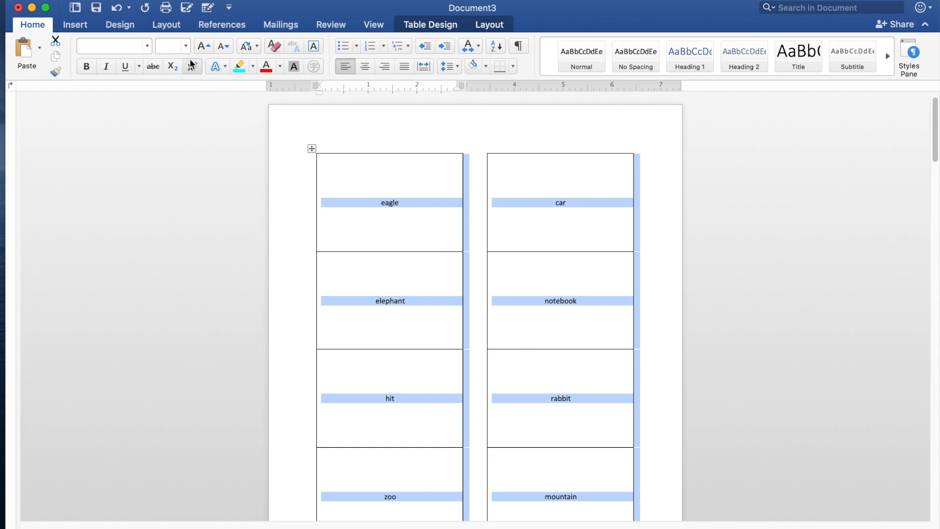
{"action": "left_click", "coordinate": [186, 46]}
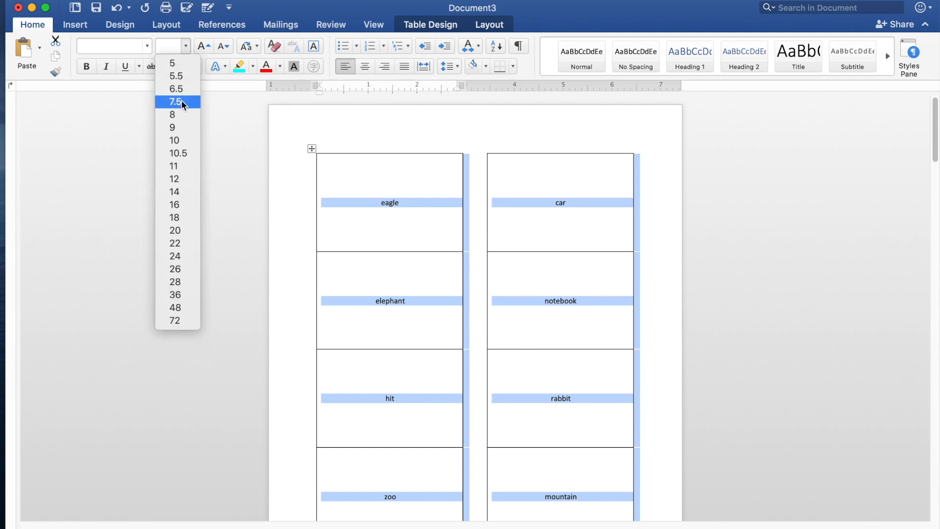
{"action": "mouse_move", "coordinate": [178, 308]}
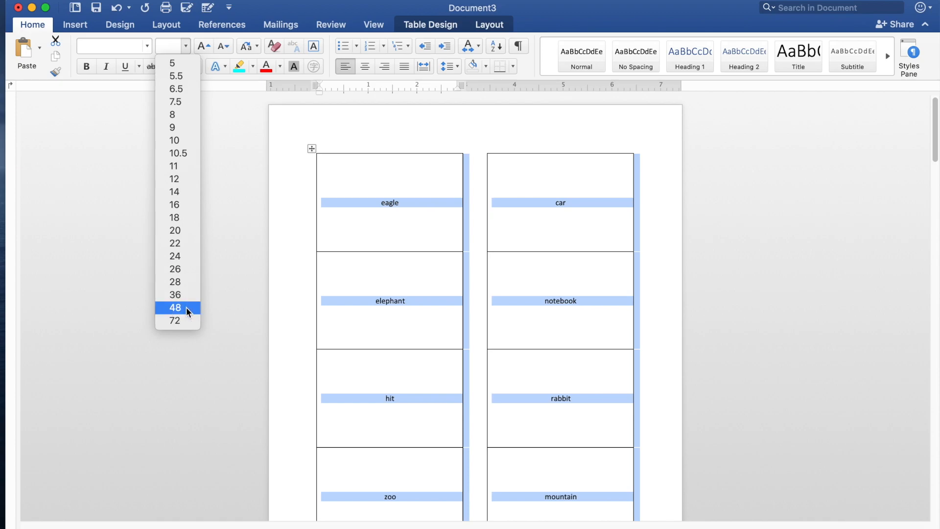
Make the flashcard words 48 points and review the cards, long words wrapping
{"action": "left_click", "coordinate": [175, 308]}
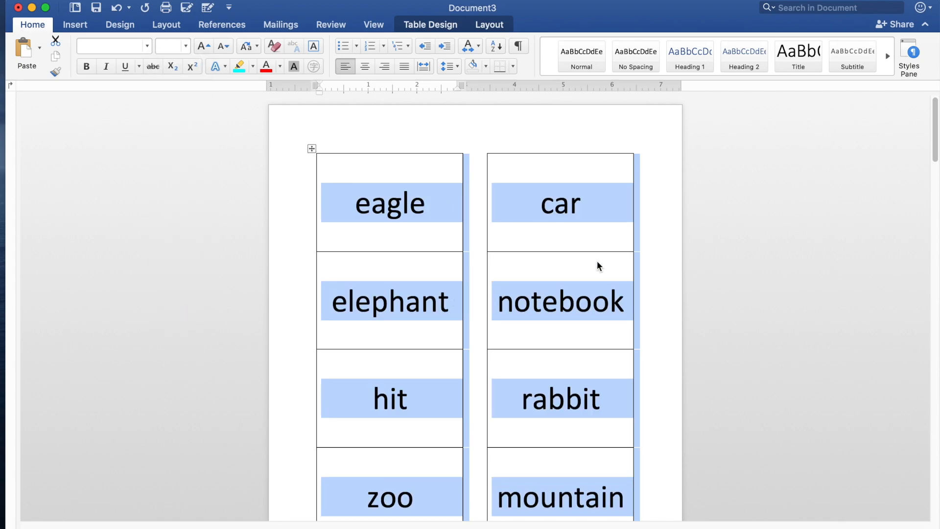
{"action": "scroll", "scroll_direction": "down", "scroll_amount": 3}
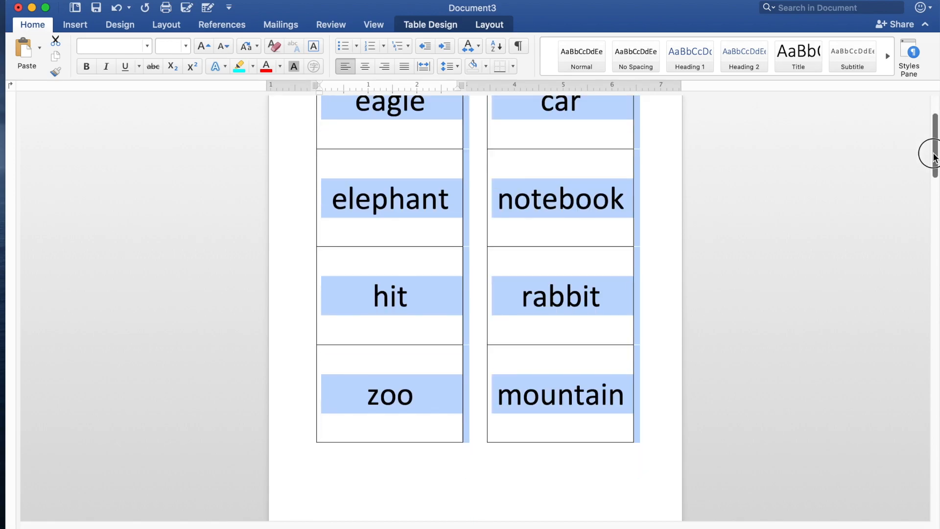
{"action": "scroll", "scroll_direction": "down", "scroll_amount": 3}
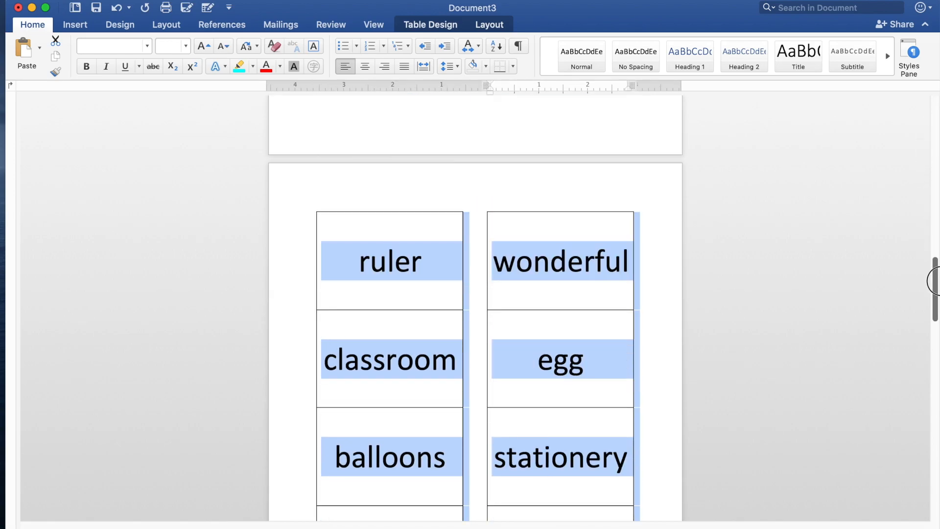
{"action": "scroll", "scroll_direction": "down", "scroll_amount": 3}
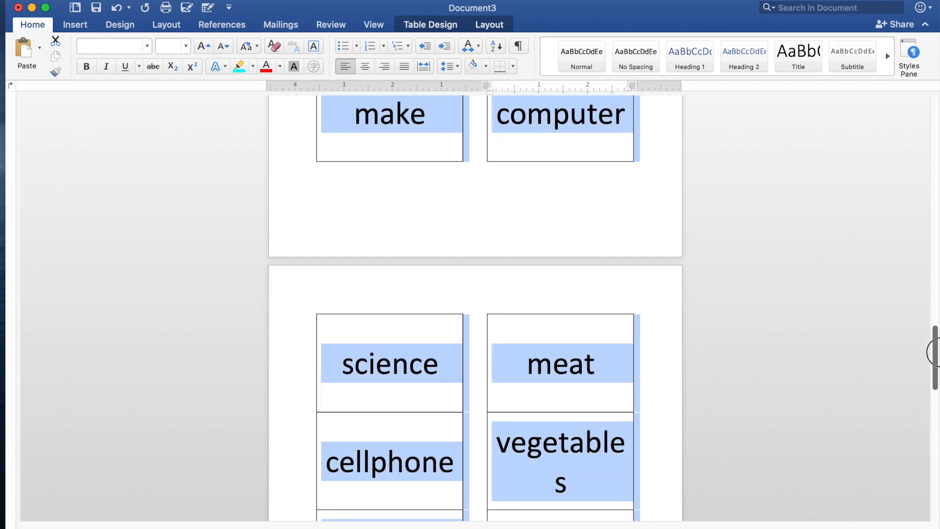
{"action": "scroll", "scroll_direction": "down", "scroll_amount": 3}
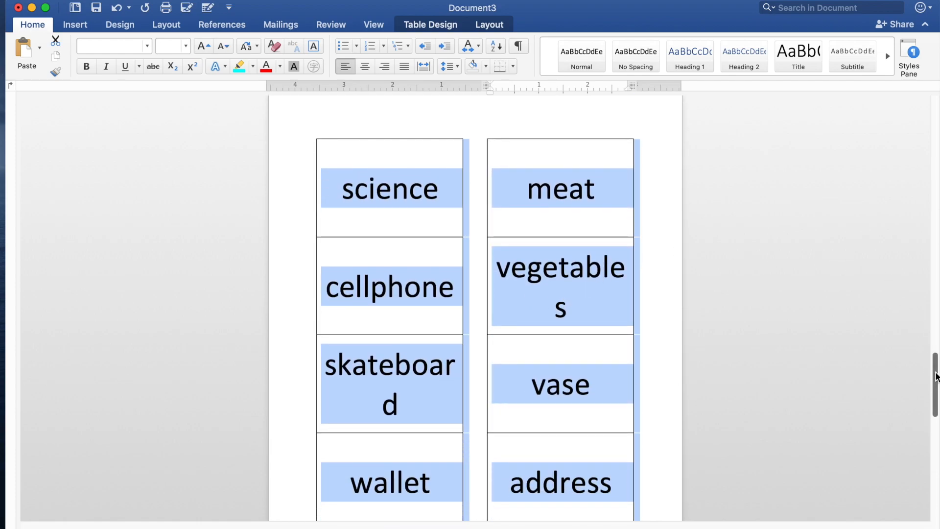
{"action": "scroll", "scroll_direction": "down", "scroll_amount": 3}
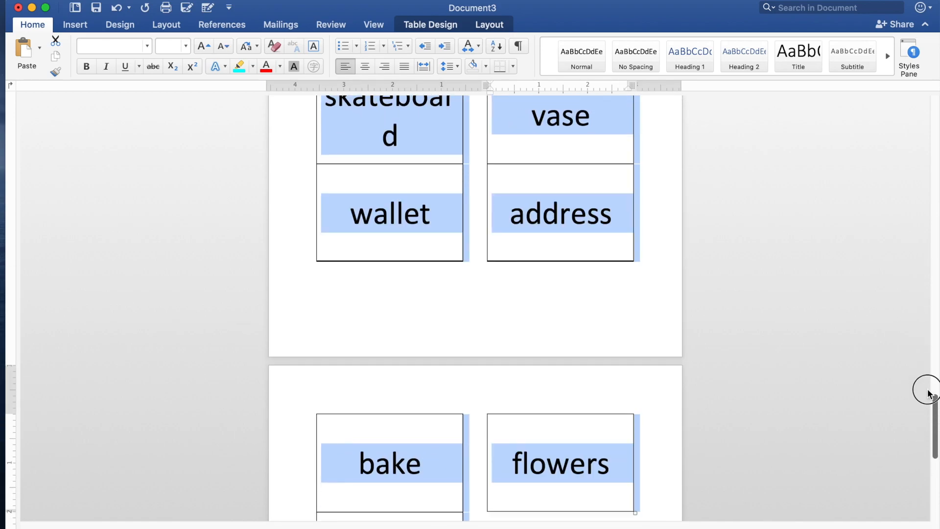
{"action": "scroll", "scroll_direction": "up", "scroll_amount": 3}
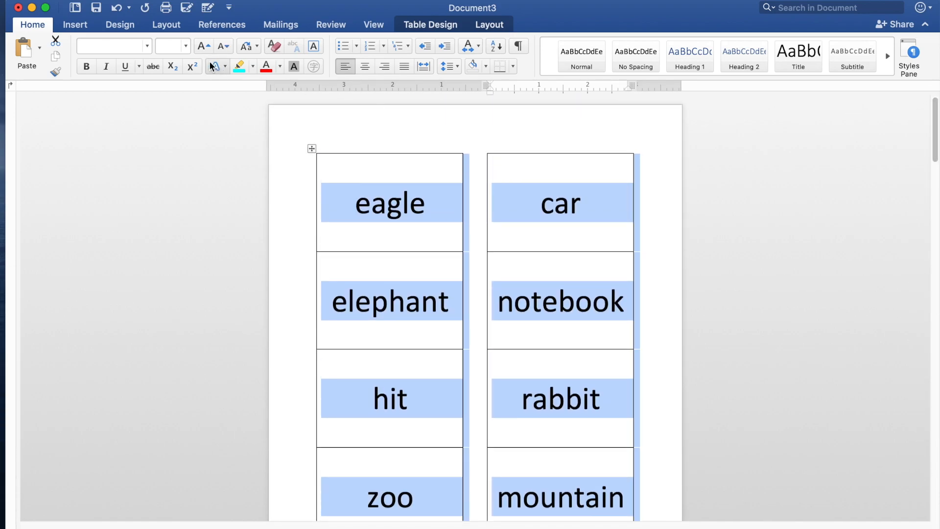
{"action": "left_click", "coordinate": [185, 47]}
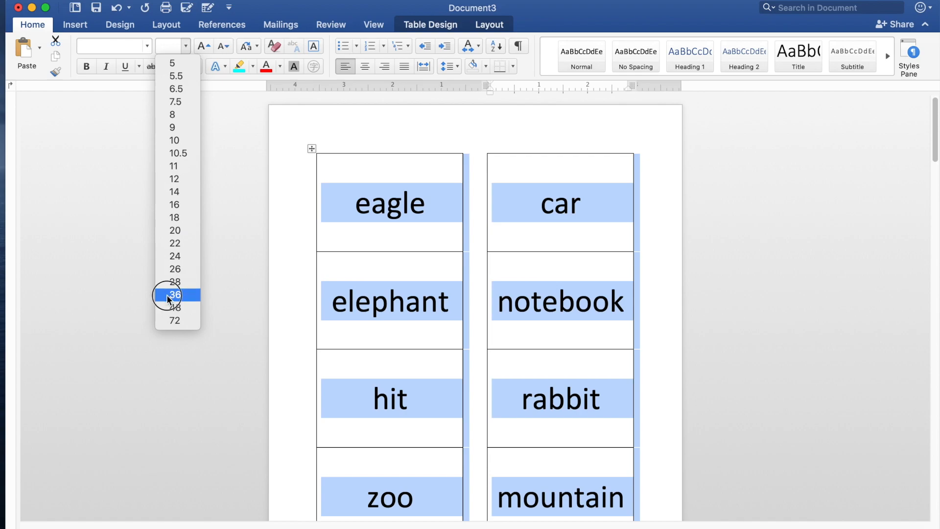
{"action": "left_click", "coordinate": [174, 295]}
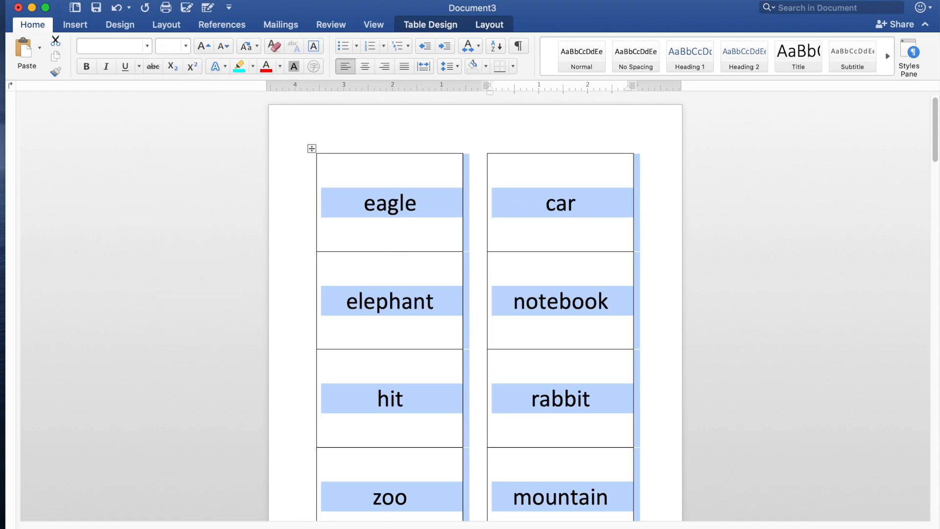
{"action": "scroll", "scroll_direction": "down", "scroll_amount": 3}
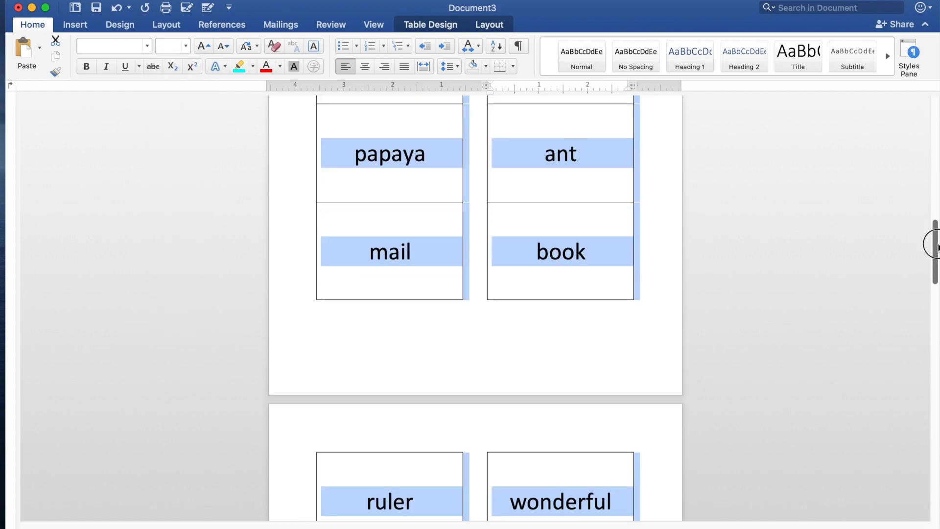
{"action": "scroll", "scroll_direction": "down", "scroll_amount": 3}
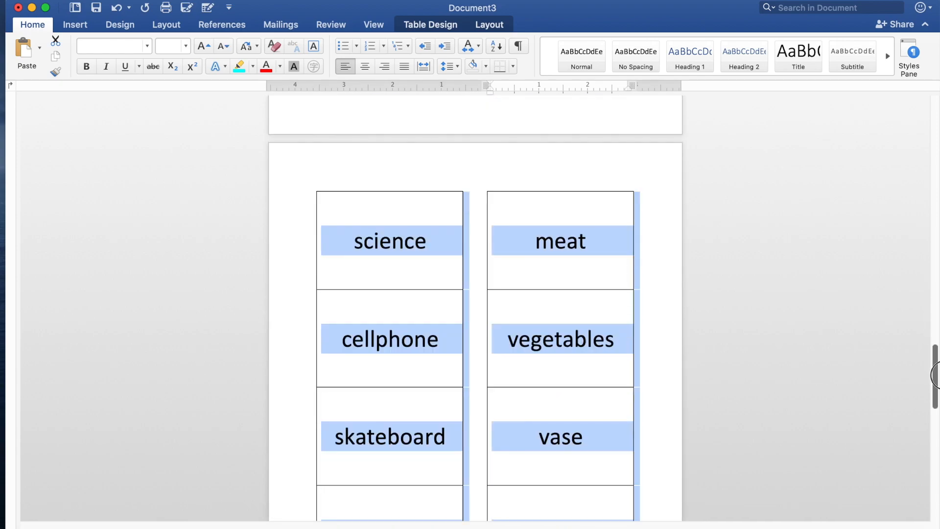
{"action": "scroll", "scroll_direction": "up", "scroll_amount": 3}
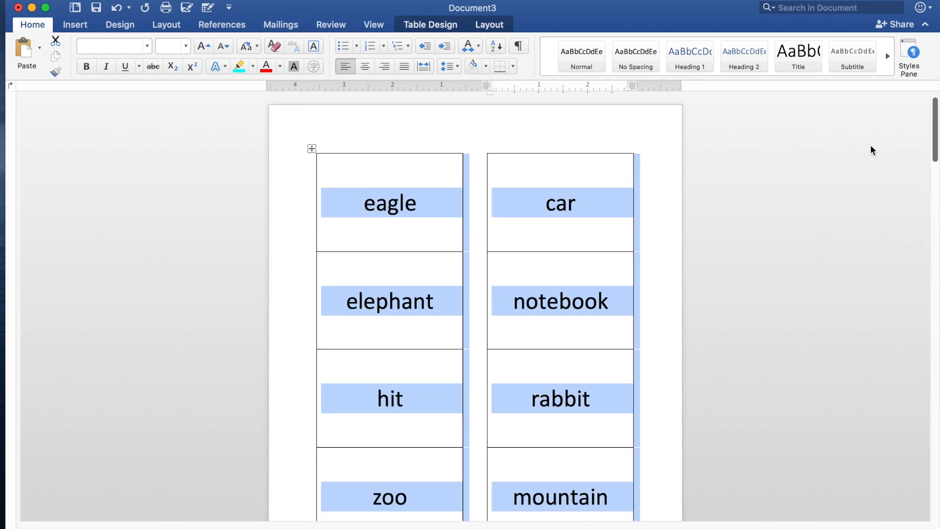
{"action": "mouse_move", "coordinate": [395, 188]}
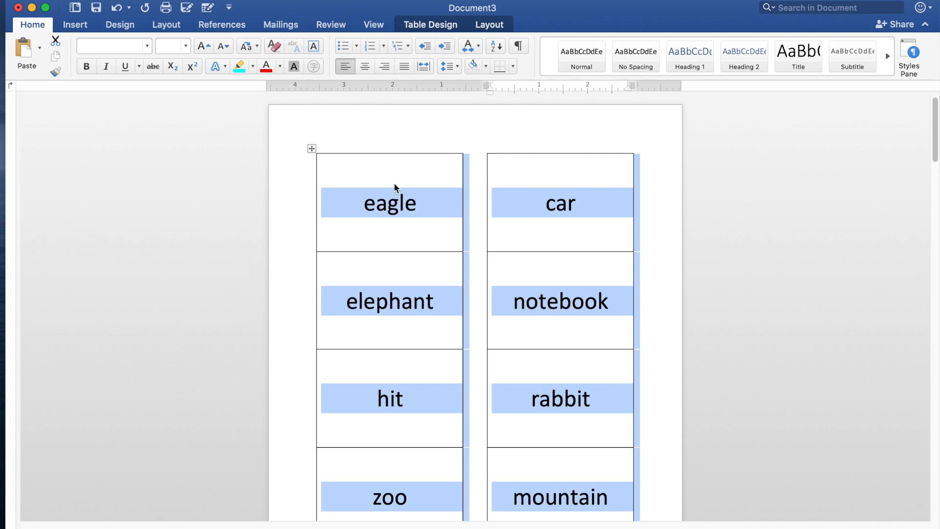
{"action": "left_click", "coordinate": [111, 46]}
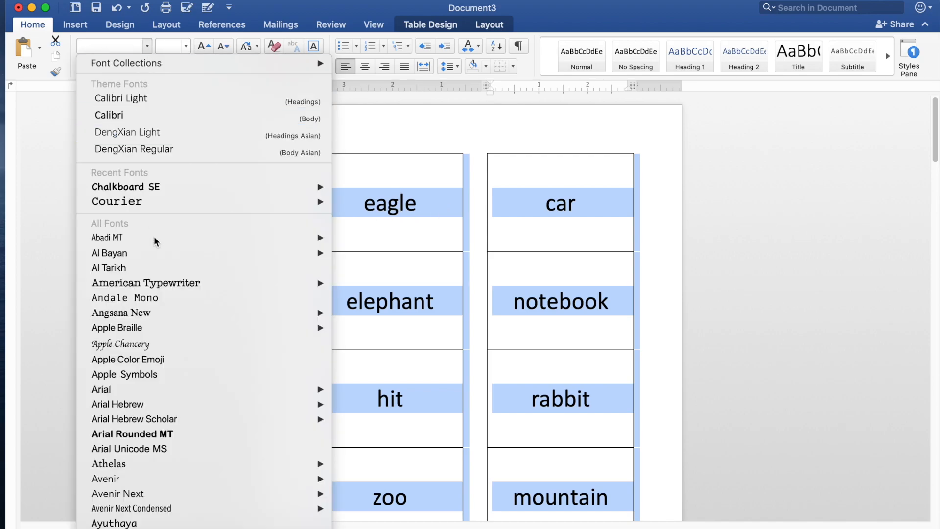
{"action": "mouse_move", "coordinate": [448, 170]}
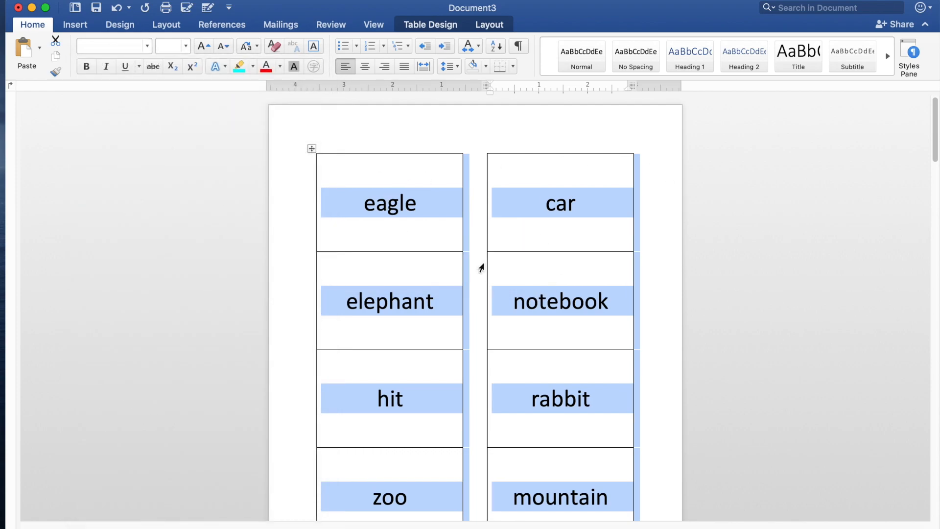
{"action": "scroll", "scroll_direction": "down", "scroll_amount": 3}
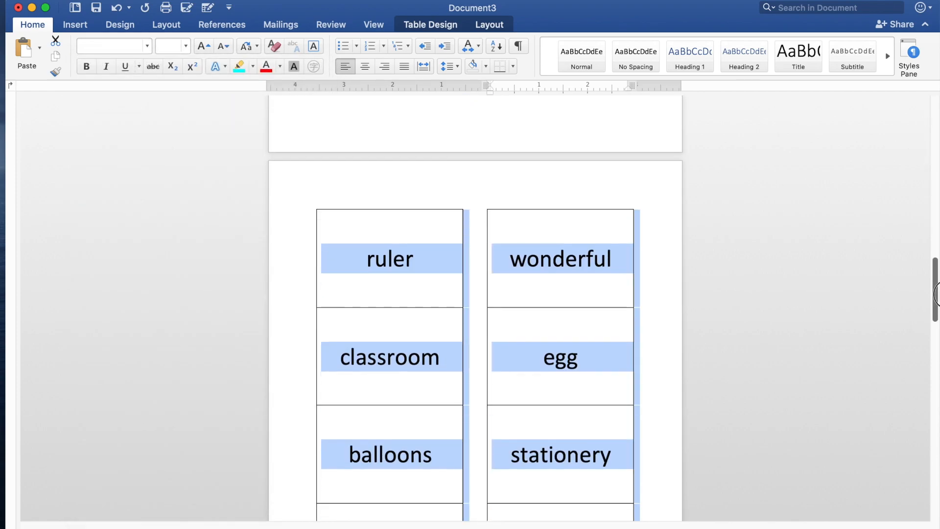
{"action": "scroll", "scroll_direction": "down", "scroll_amount": 3}
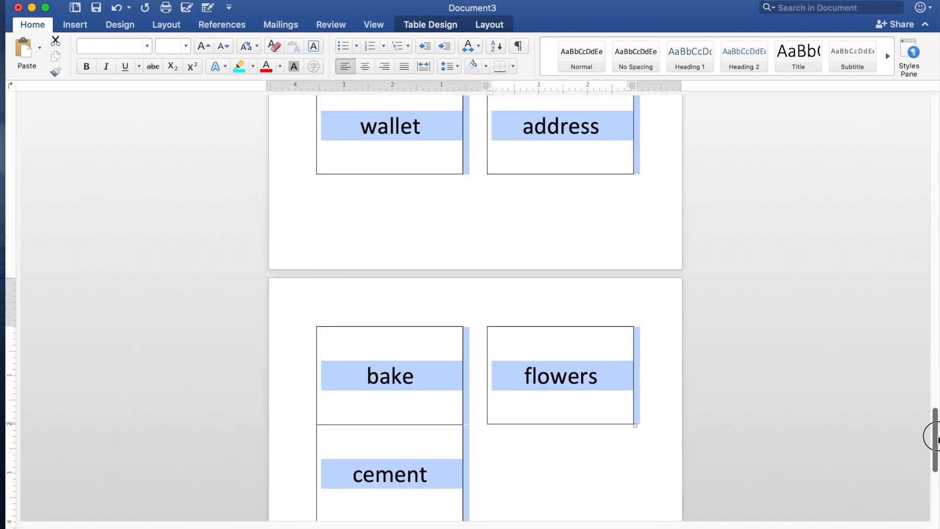
{"action": "scroll", "scroll_direction": "down", "scroll_amount": 3}
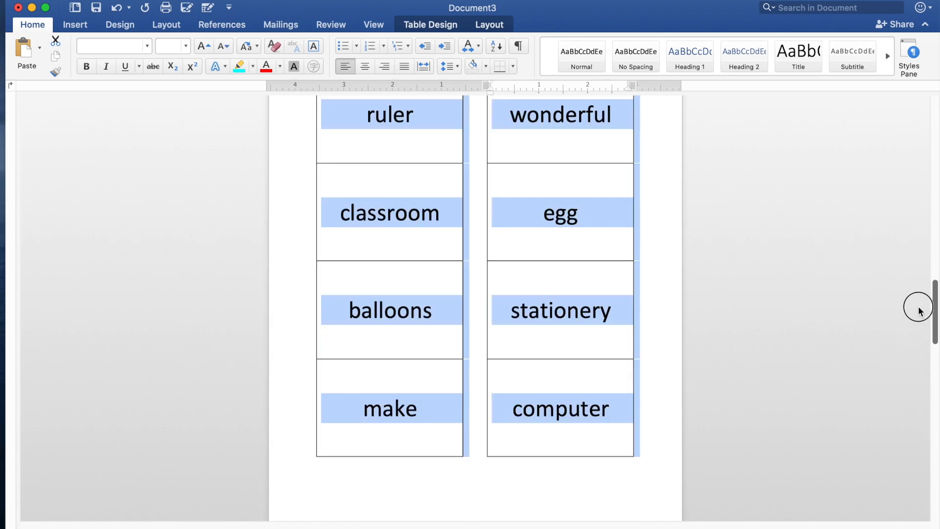
{"action": "scroll", "scroll_direction": "up", "scroll_amount": 3}
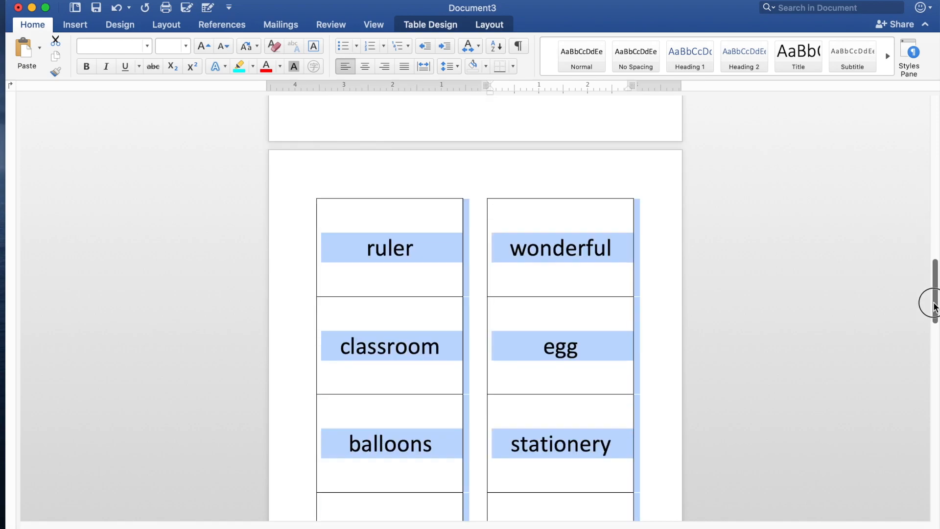
{"action": "scroll", "scroll_direction": "down", "scroll_amount": 3}
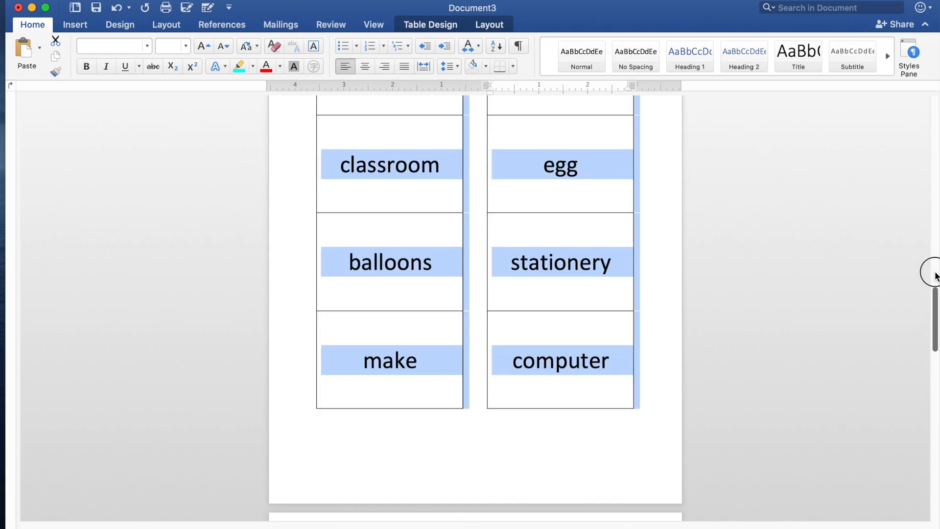
{"action": "scroll", "scroll_direction": "down", "scroll_amount": 3}
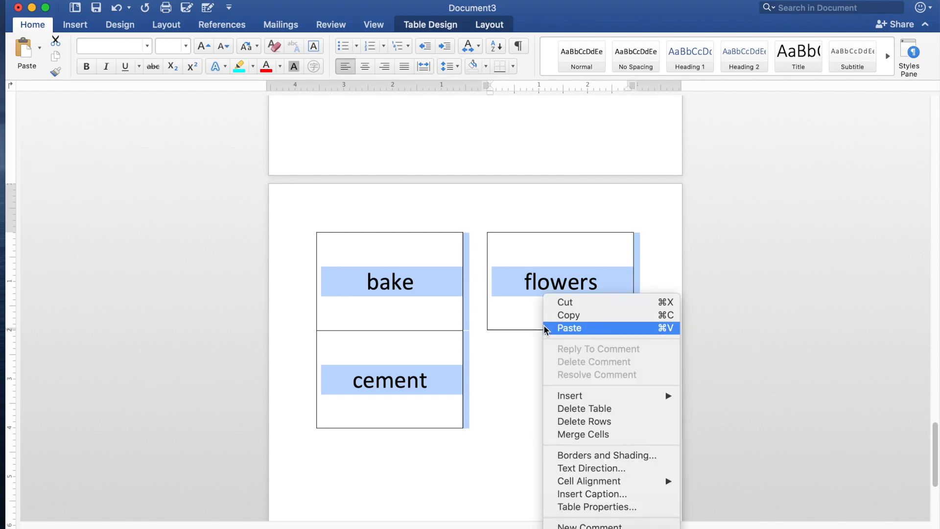
{"action": "mouse_move", "coordinate": [517, 301]}
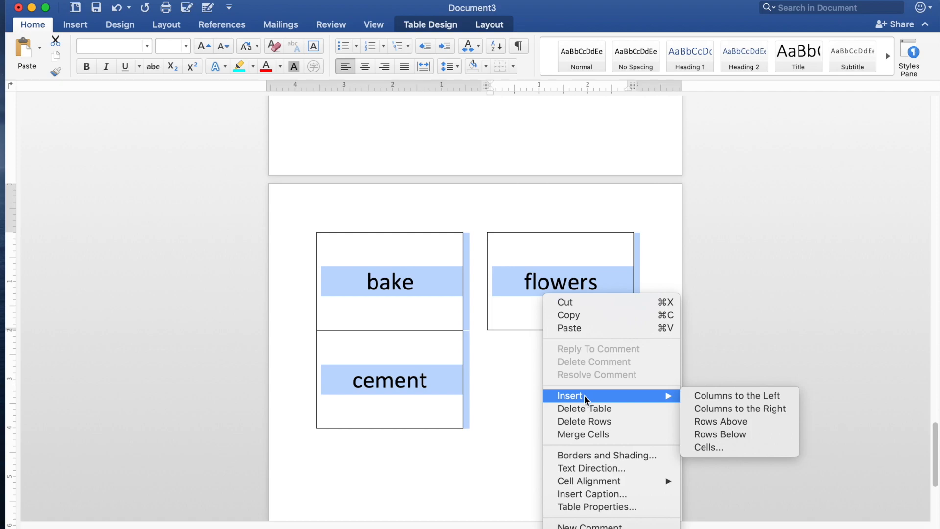
{"action": "mouse_move", "coordinate": [740, 408]}
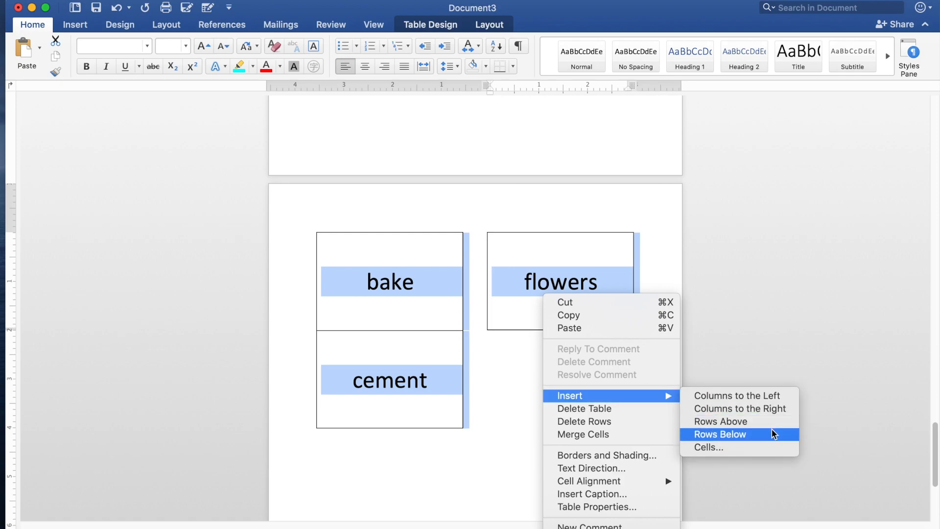
Add blank rows below the last word, flowers, extending the table by several pages
{"action": "left_click", "coordinate": [719, 434]}
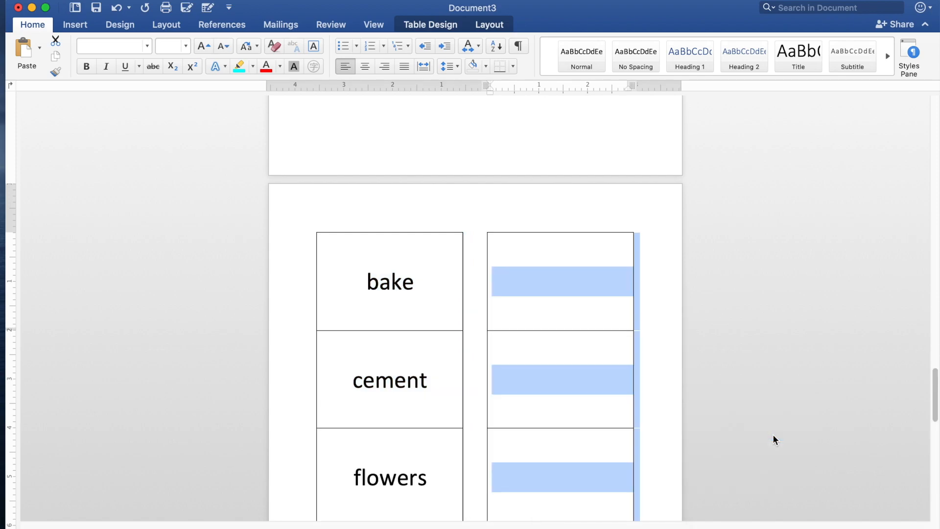
{"action": "scroll", "scroll_direction": "down", "scroll_amount": 3}
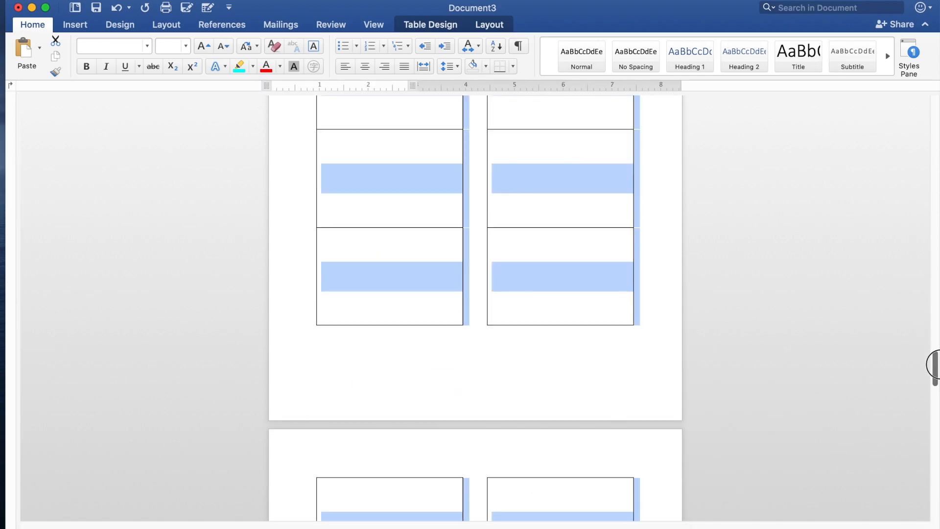
{"action": "scroll", "scroll_direction": "down", "scroll_amount": 3}
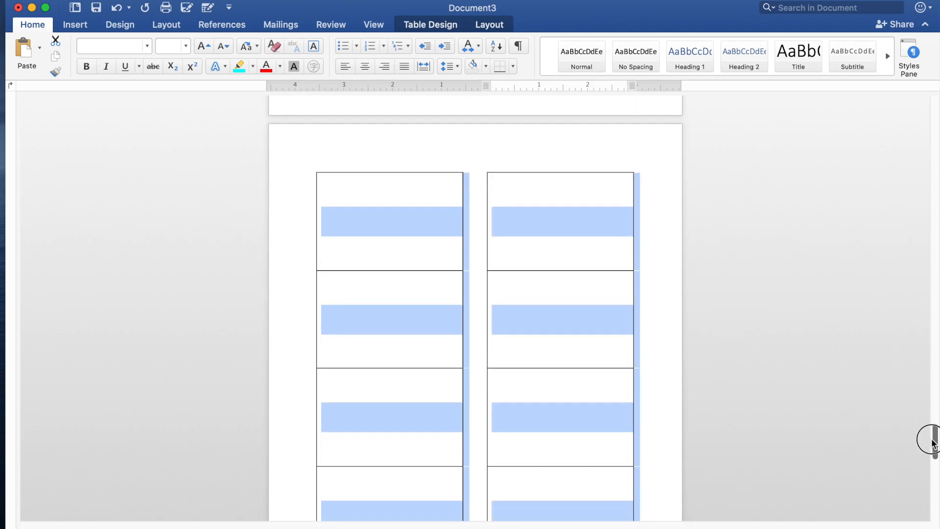
{"action": "scroll", "scroll_direction": "down", "scroll_amount": 3}
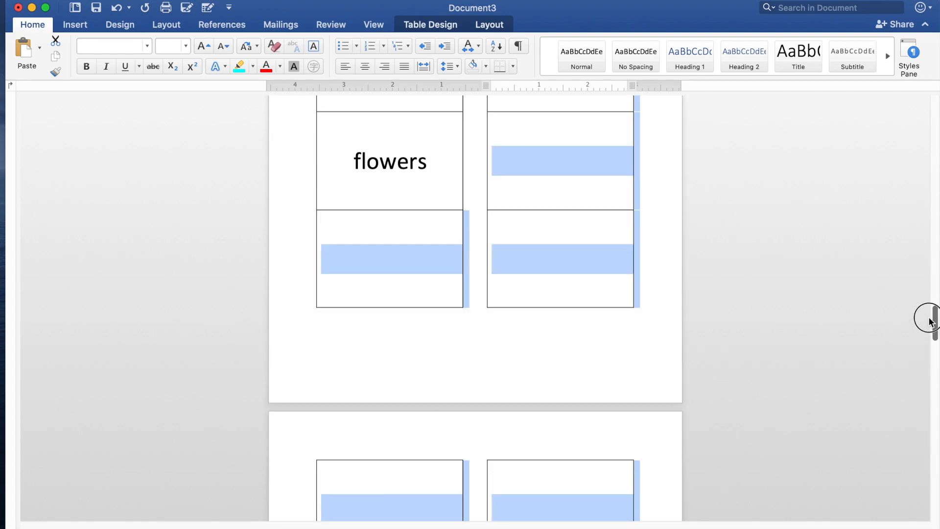
{"action": "scroll", "scroll_direction": "down", "scroll_amount": 3}
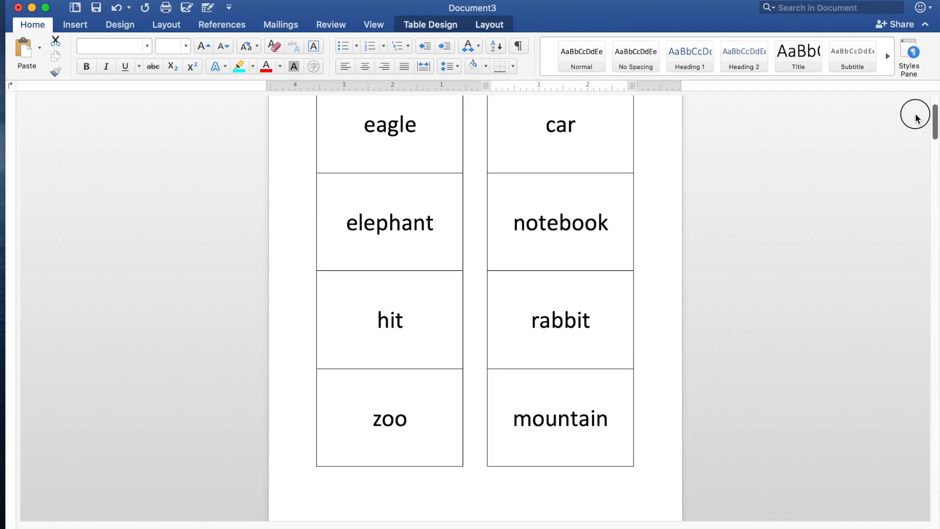
{"action": "scroll", "scroll_direction": "up", "scroll_amount": 3}
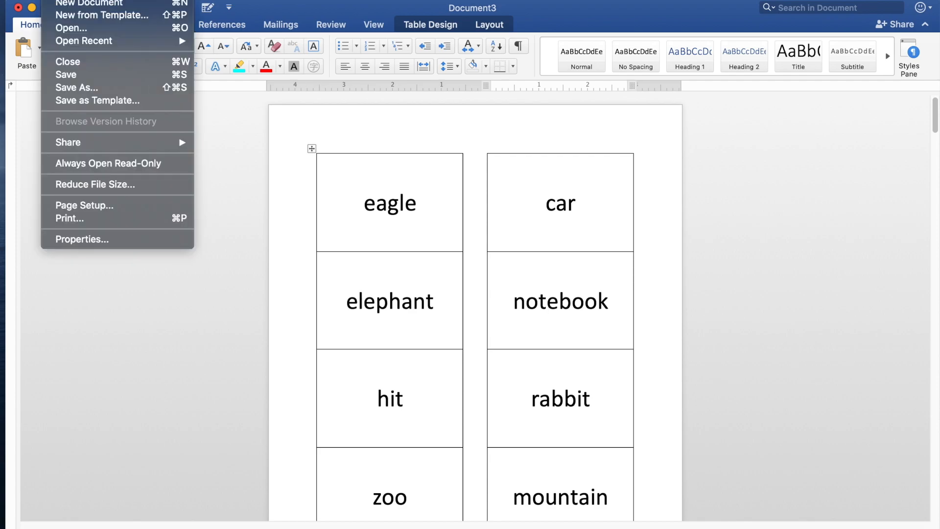
{"action": "mouse_move", "coordinate": [68, 219]}
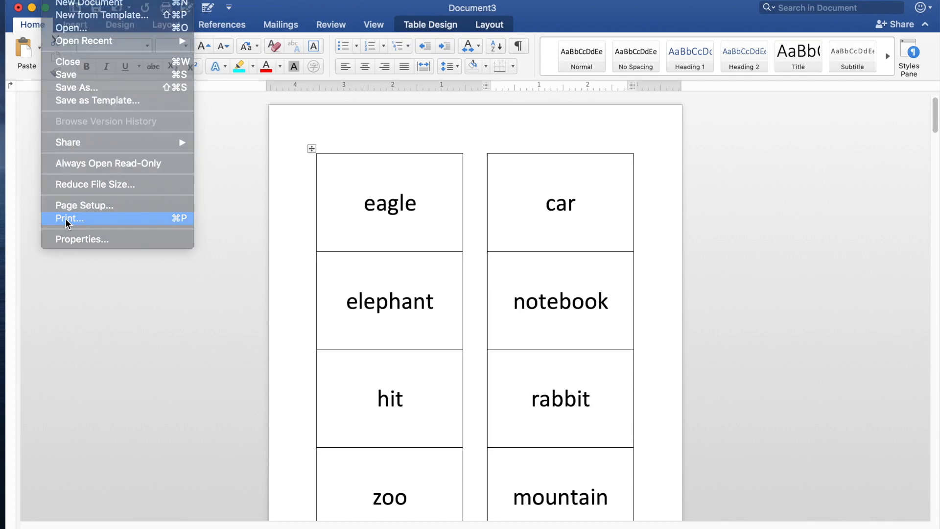
Preview the nine flashcard pages in the Print dialog, stepping forward and back
{"action": "left_click", "coordinate": [71, 218]}
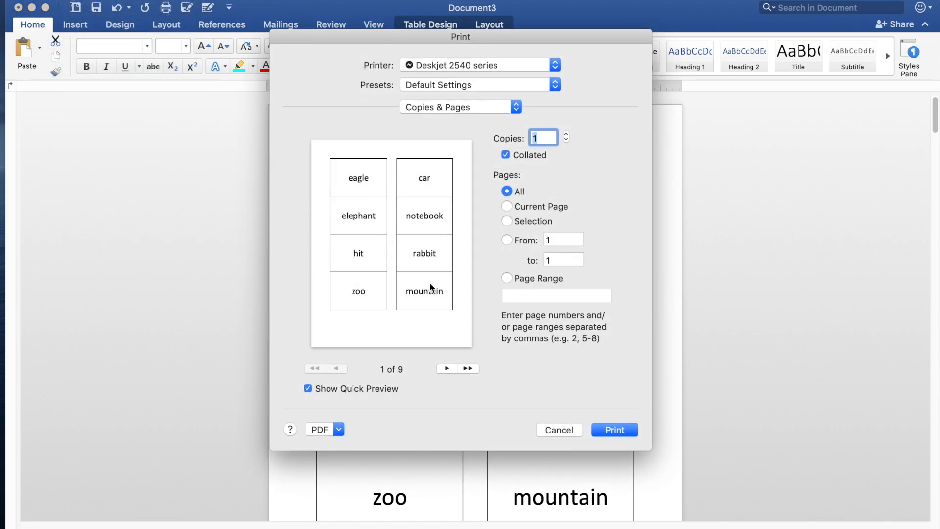
{"action": "mouse_move", "coordinate": [382, 240]}
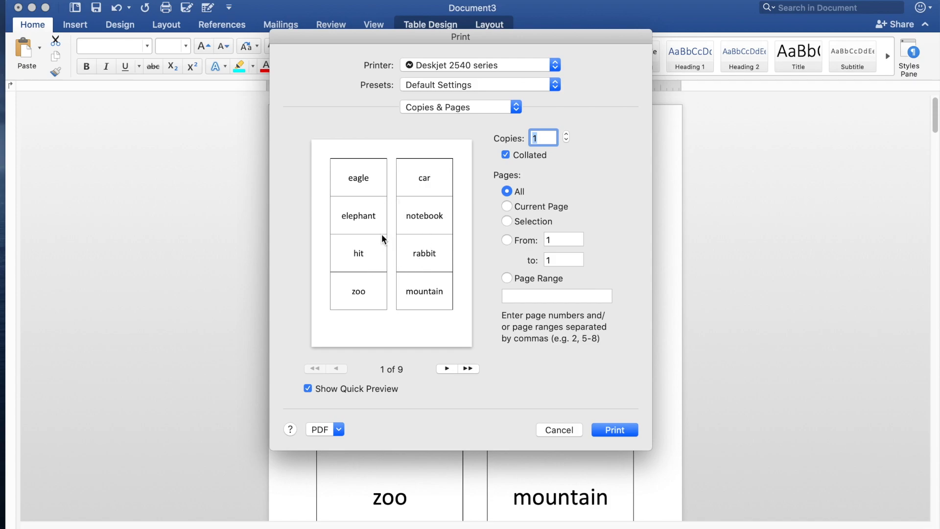
{"action": "mouse_move", "coordinate": [394, 255]}
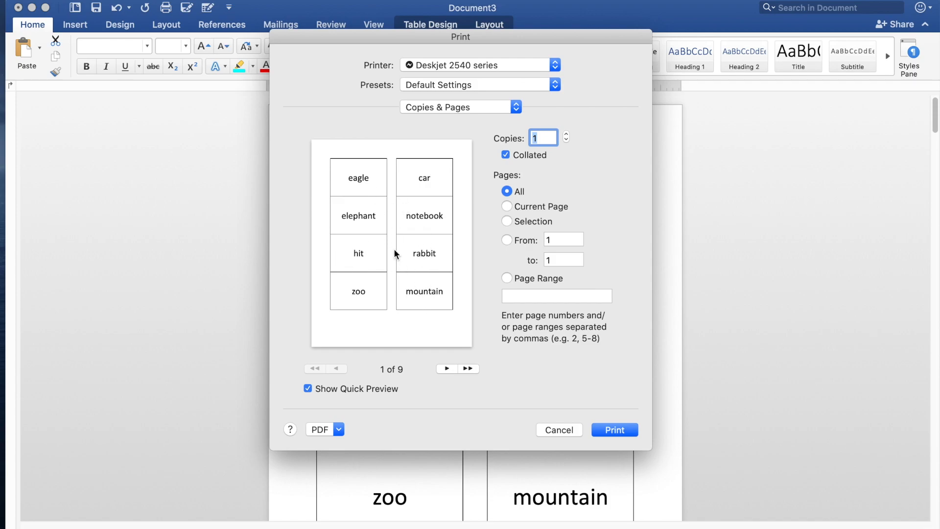
{"action": "mouse_move", "coordinate": [464, 378]}
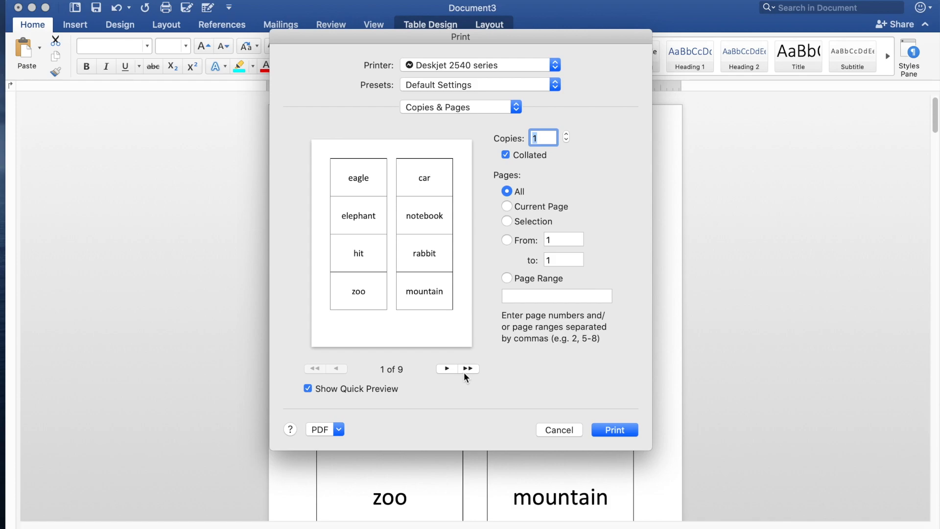
{"action": "left_click", "coordinate": [446, 368]}
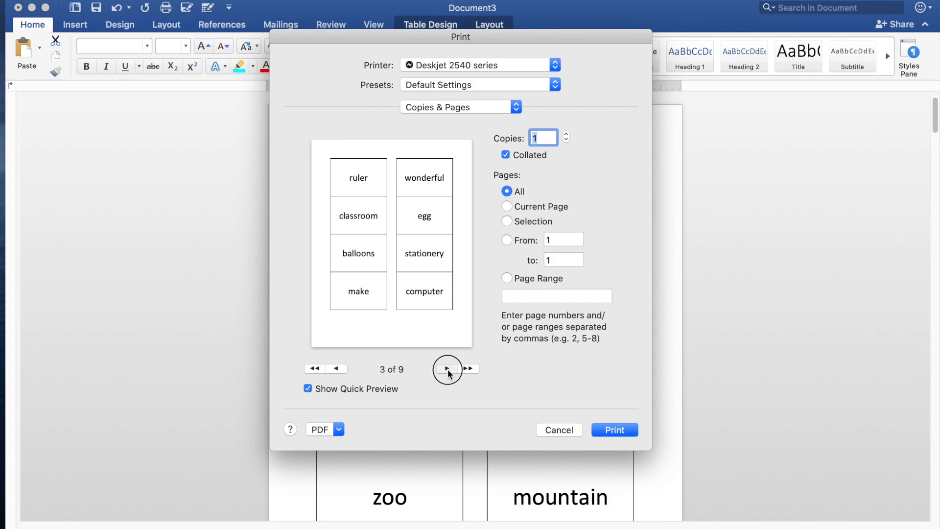
{"action": "left_click", "coordinate": [446, 370]}
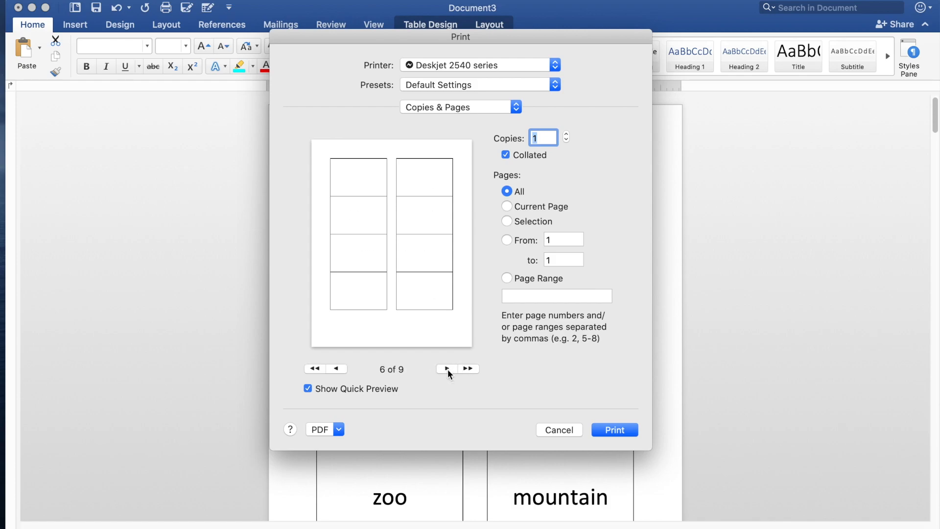
{"action": "left_click", "coordinate": [446, 368]}
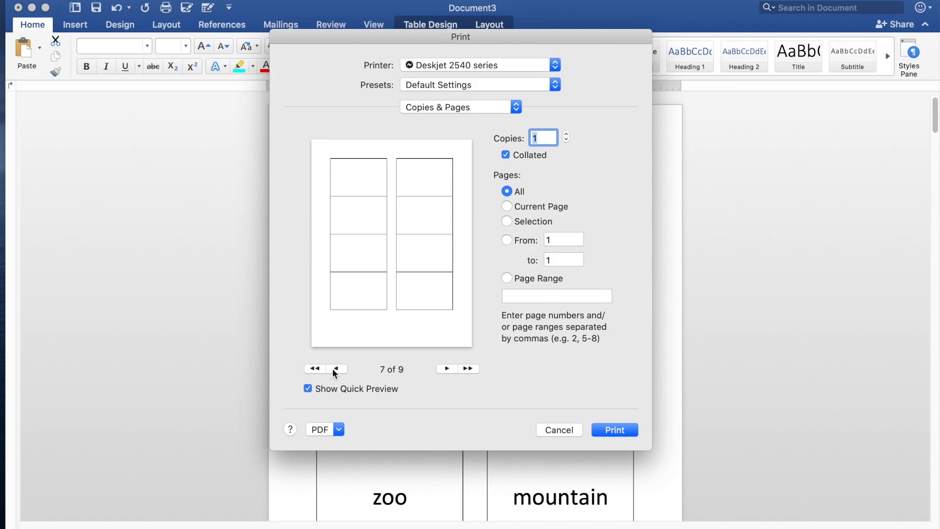
{"action": "left_click", "coordinate": [336, 369]}
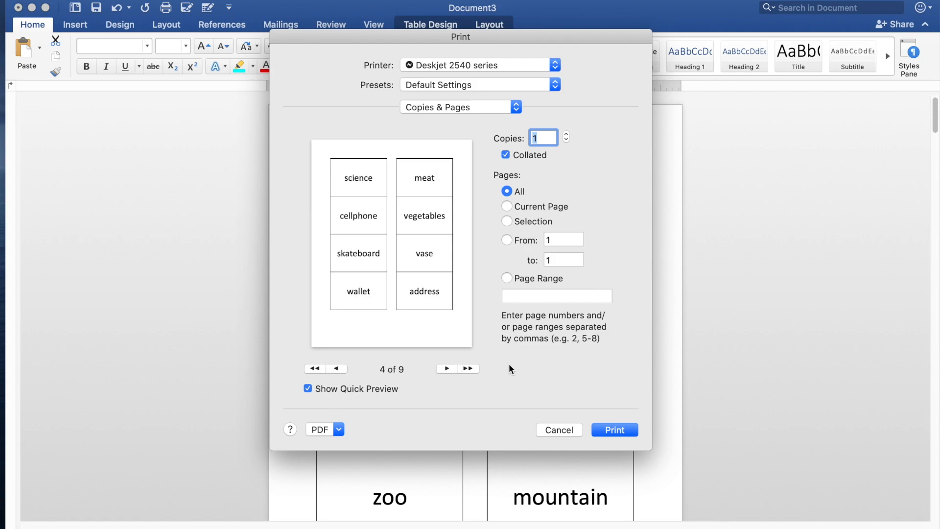